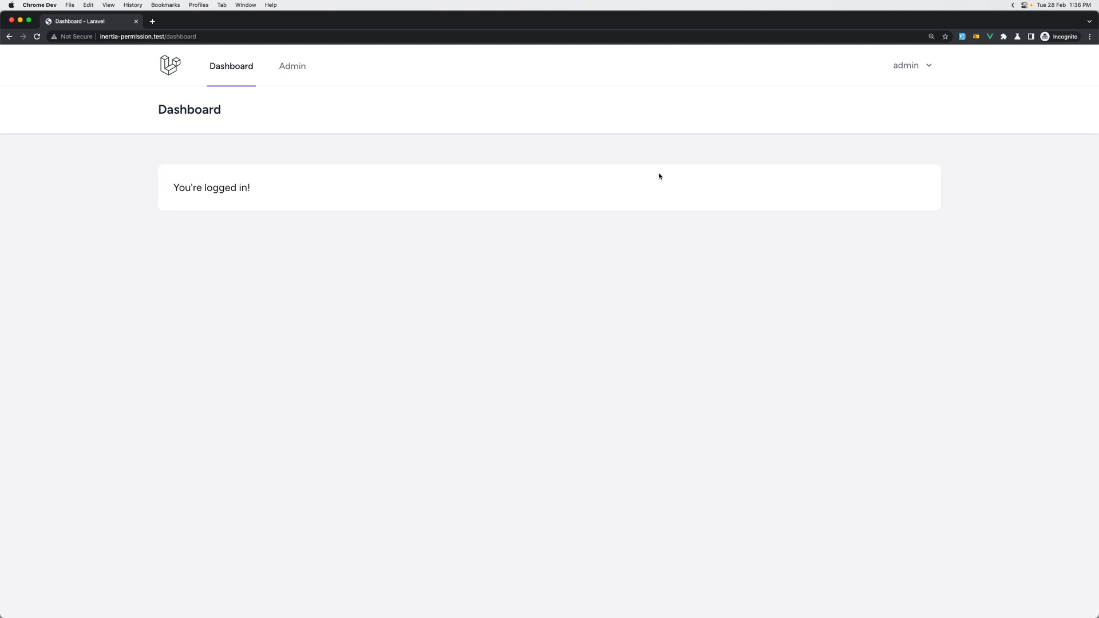
mouse_move(416, 149)
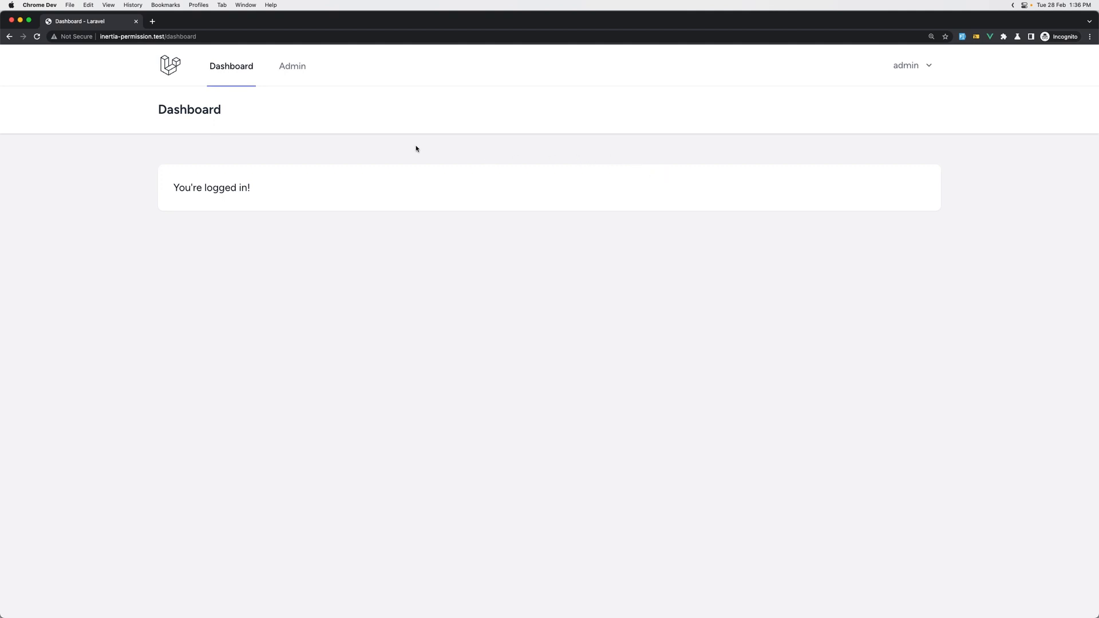
mouse_move(513, 321)
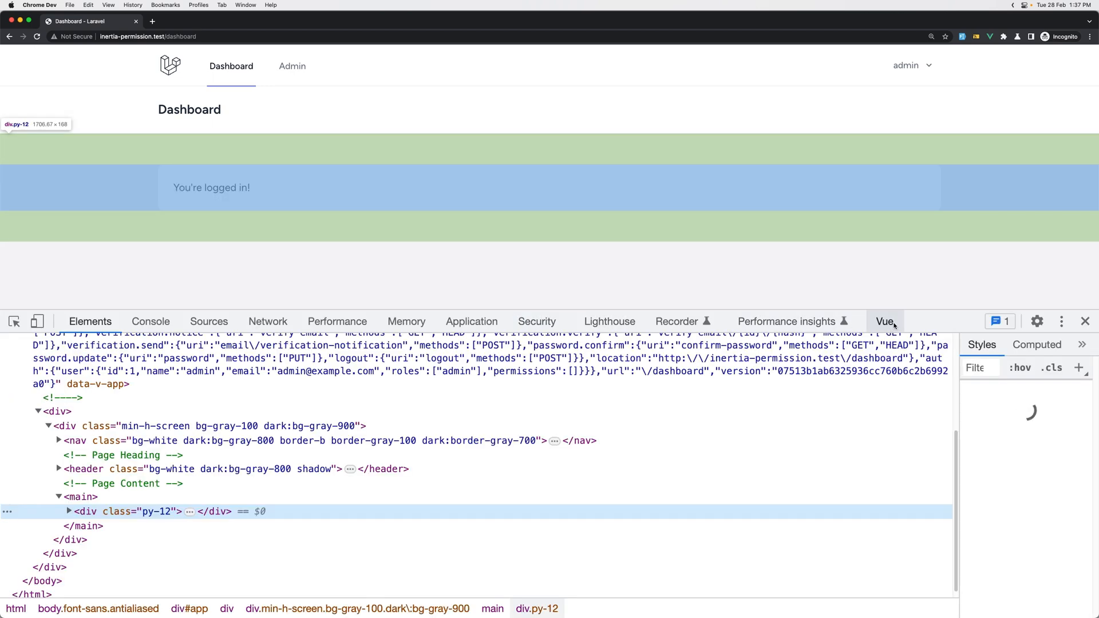
In Vue DevTools, expand the Inertia props' auth user to see its roles array
left_click(884, 321)
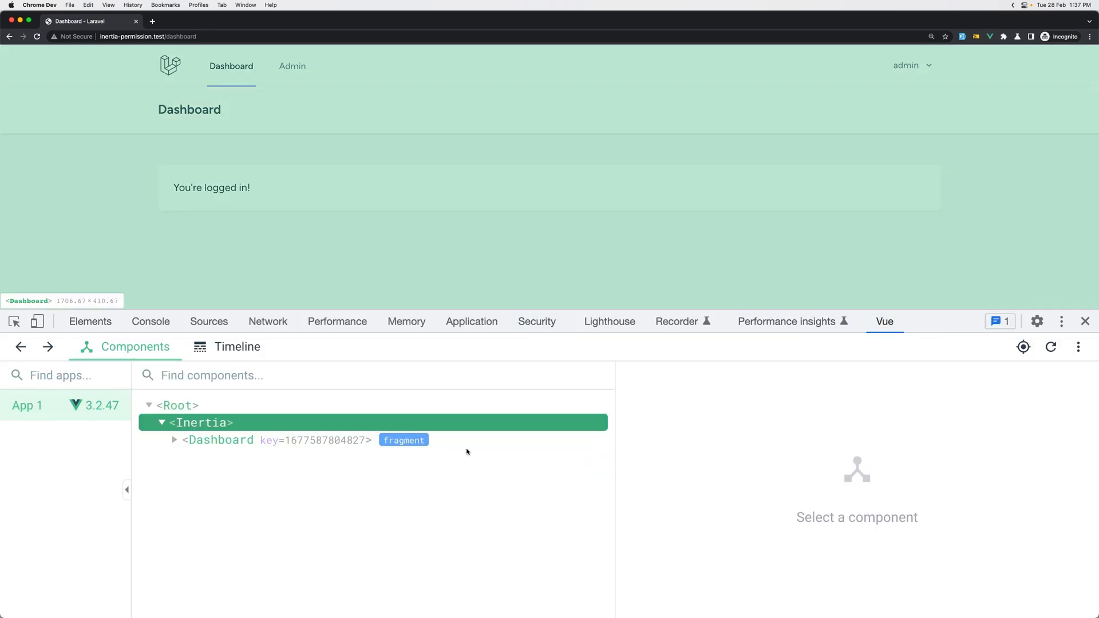
left_click(200, 422)
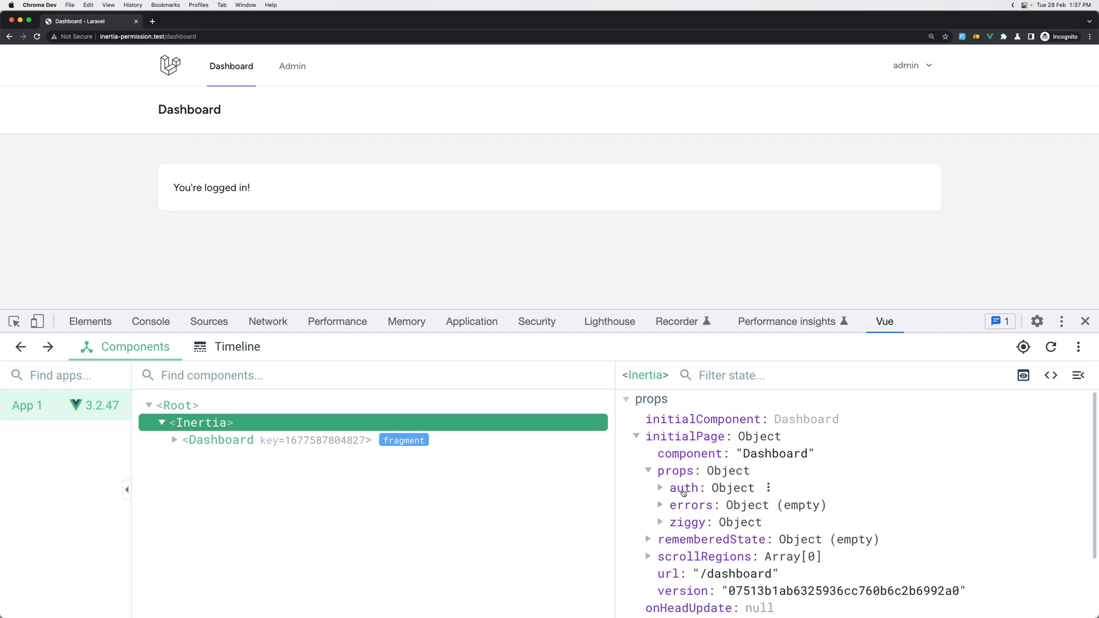
left_click(661, 487)
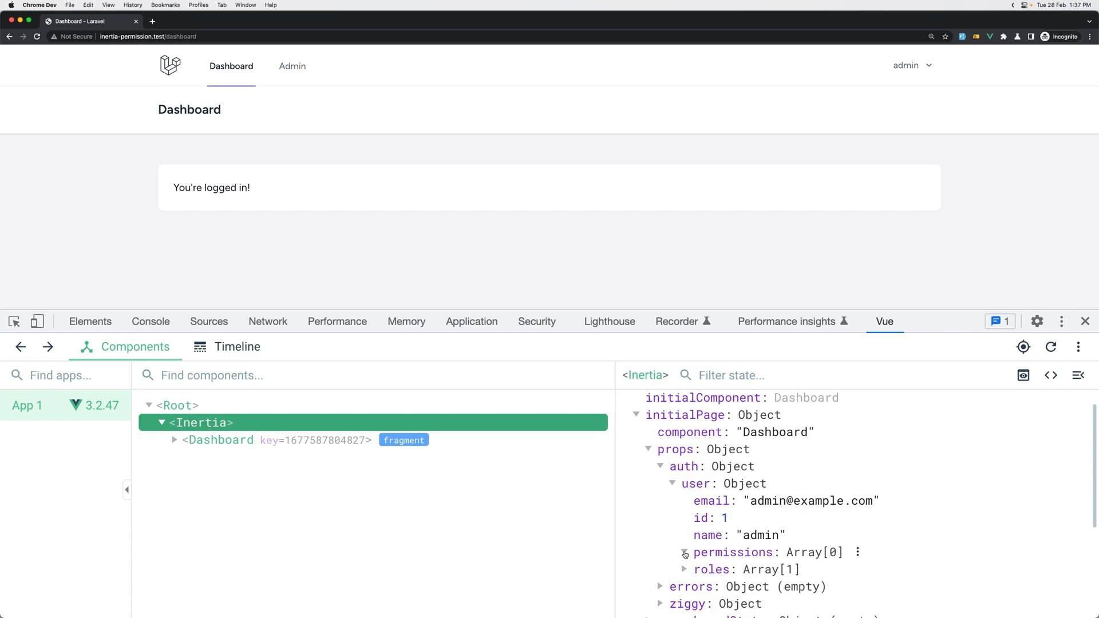
mouse_move(688, 570)
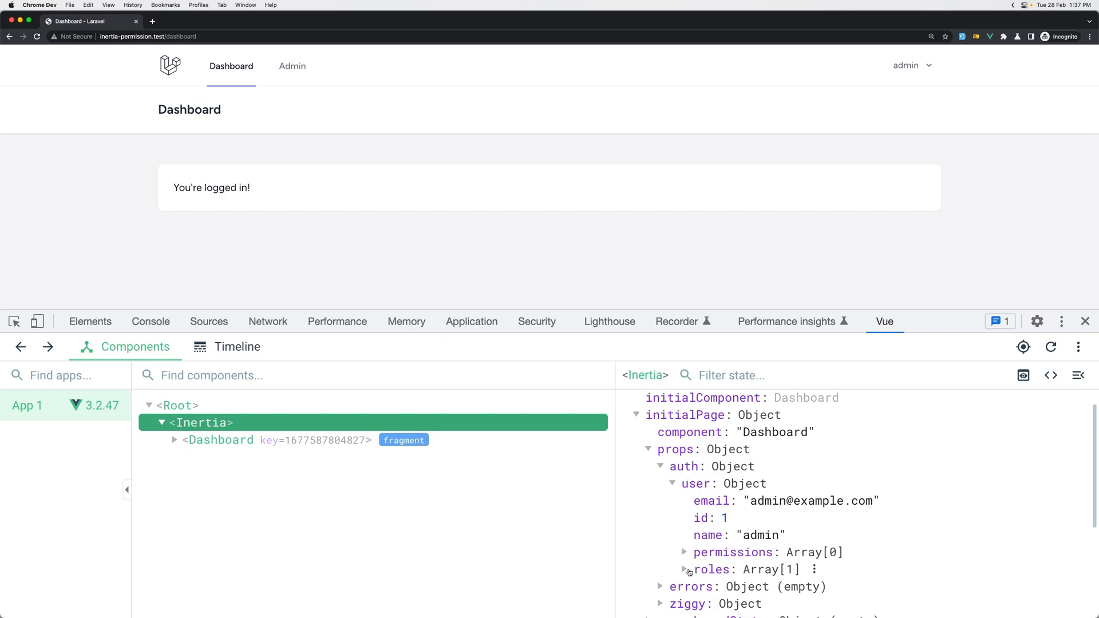
left_click(683, 570)
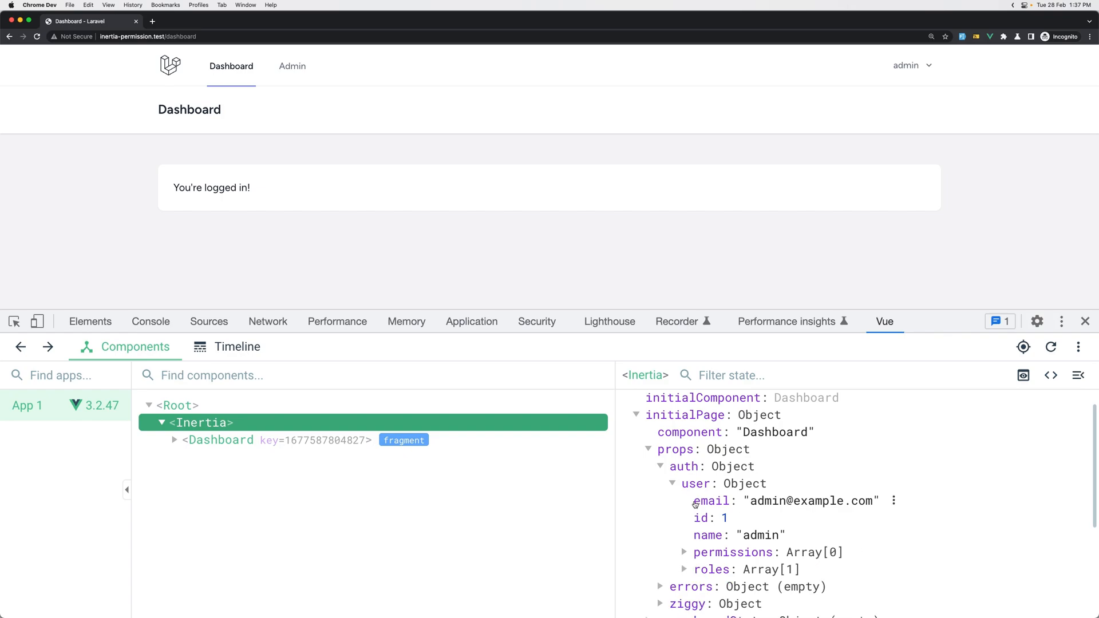
mouse_move(872, 117)
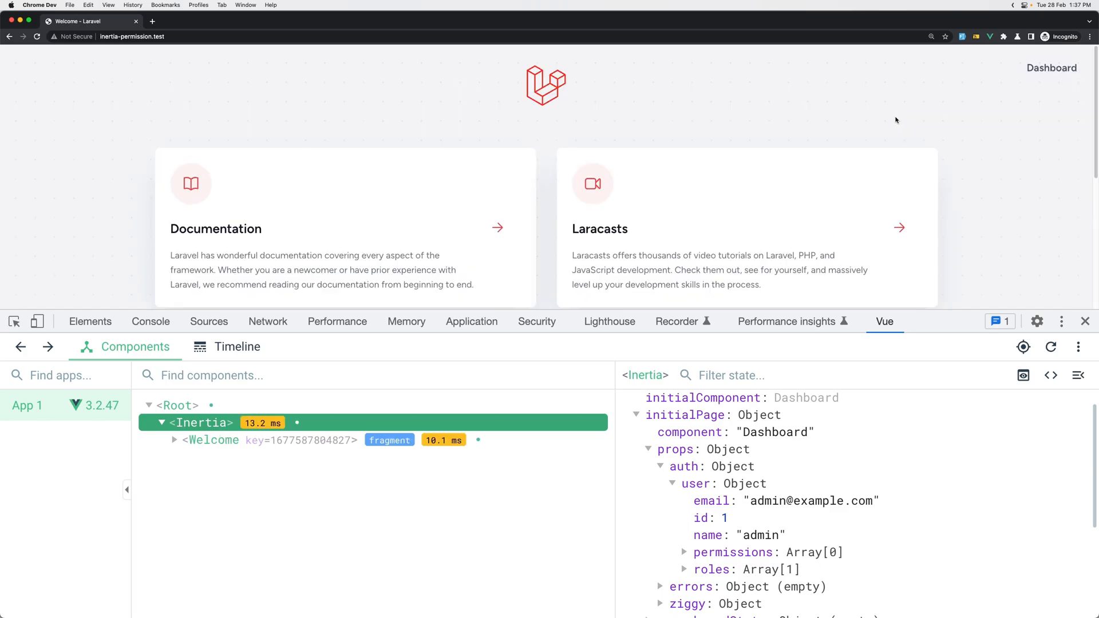
mouse_move(1044, 75)
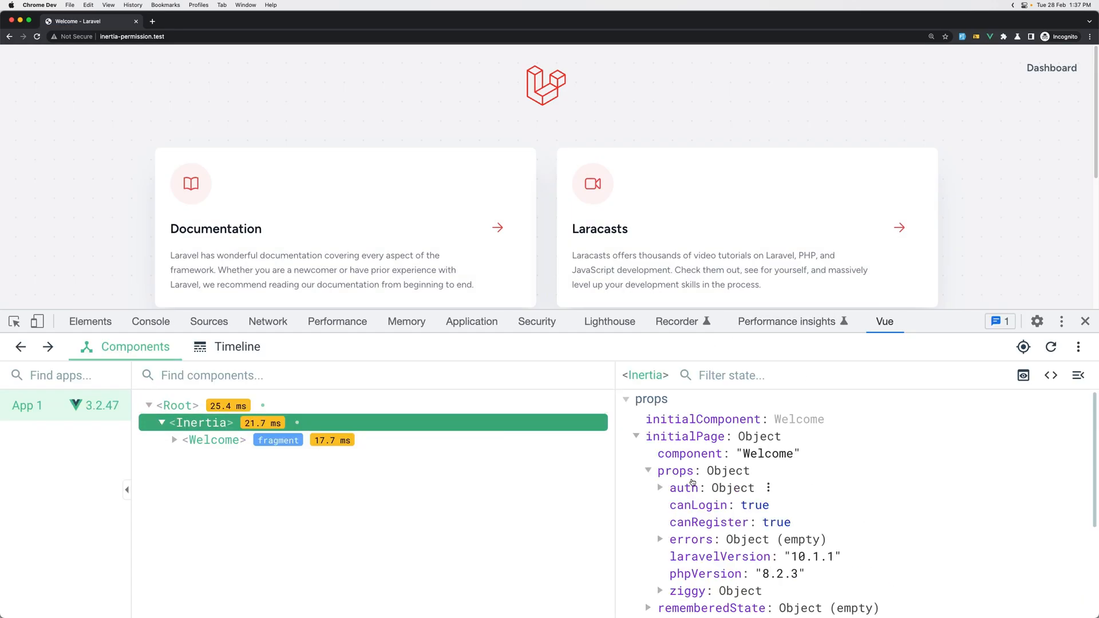
Expand the auth object in the Welcome page's Inertia props
left_click(659, 488)
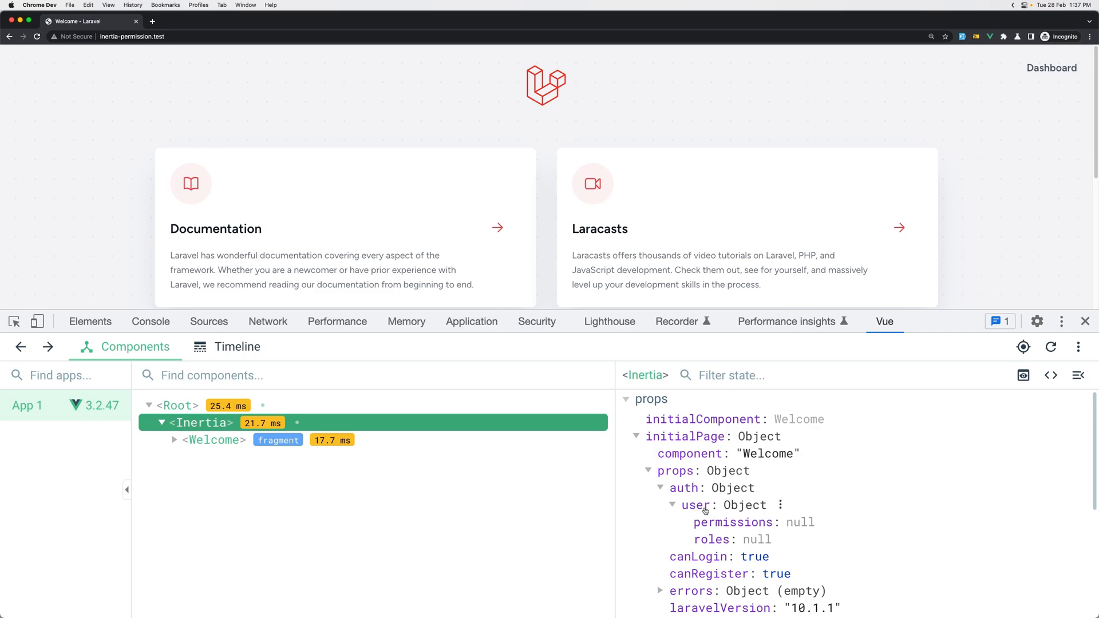
mouse_move(748, 522)
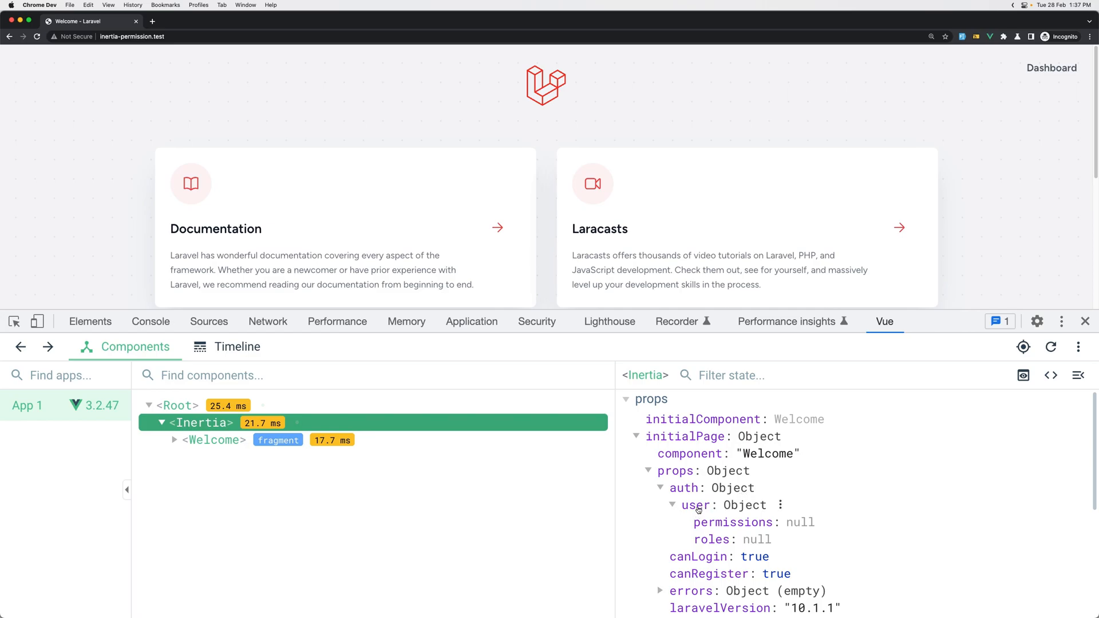
mouse_move(737, 507)
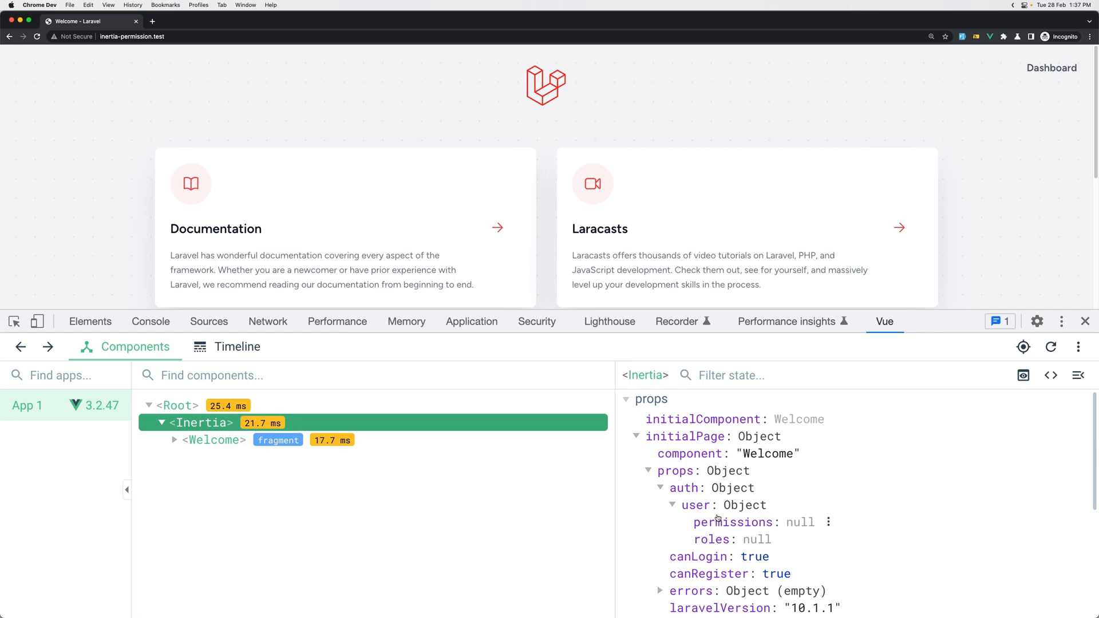
mouse_move(716, 512)
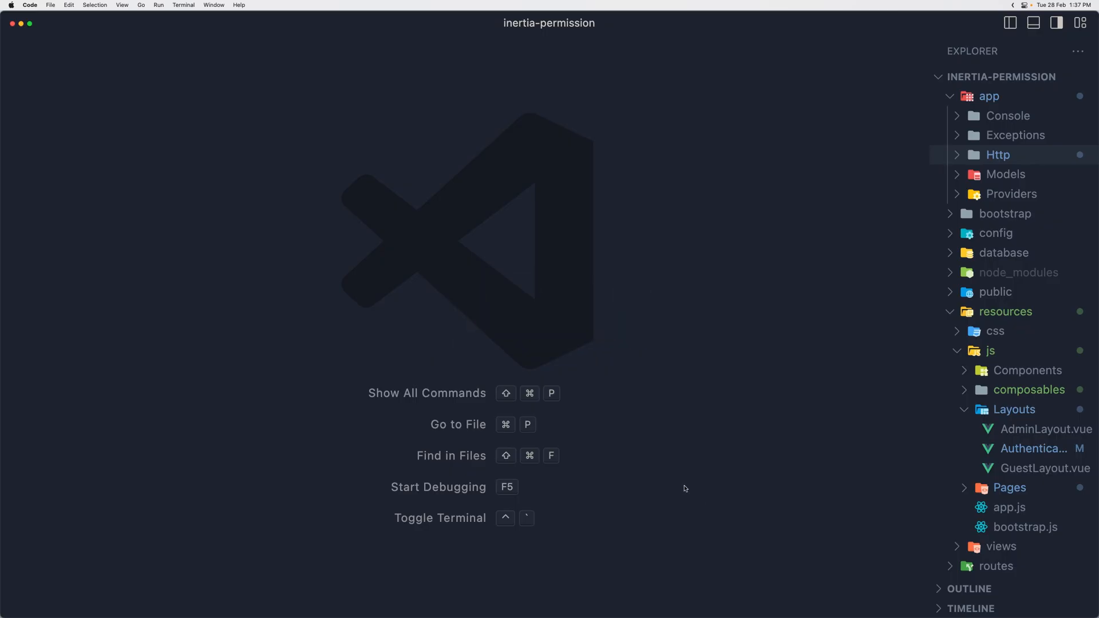
Run `a make:resource UserResource` in the integrated terminal
key("Ctrl+`")
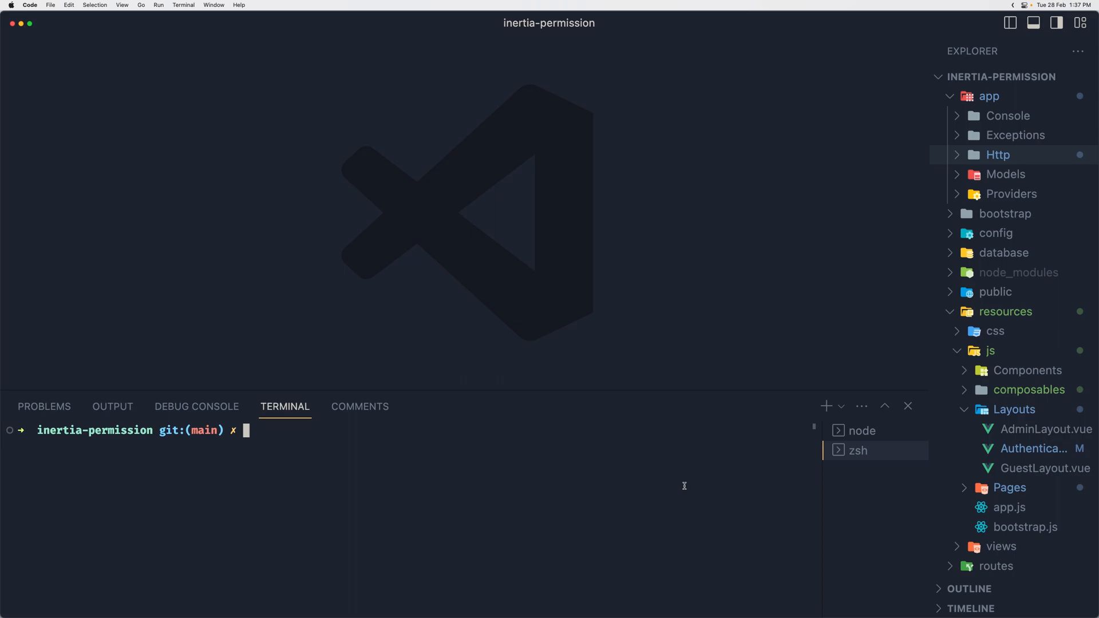
type("a make:reso")
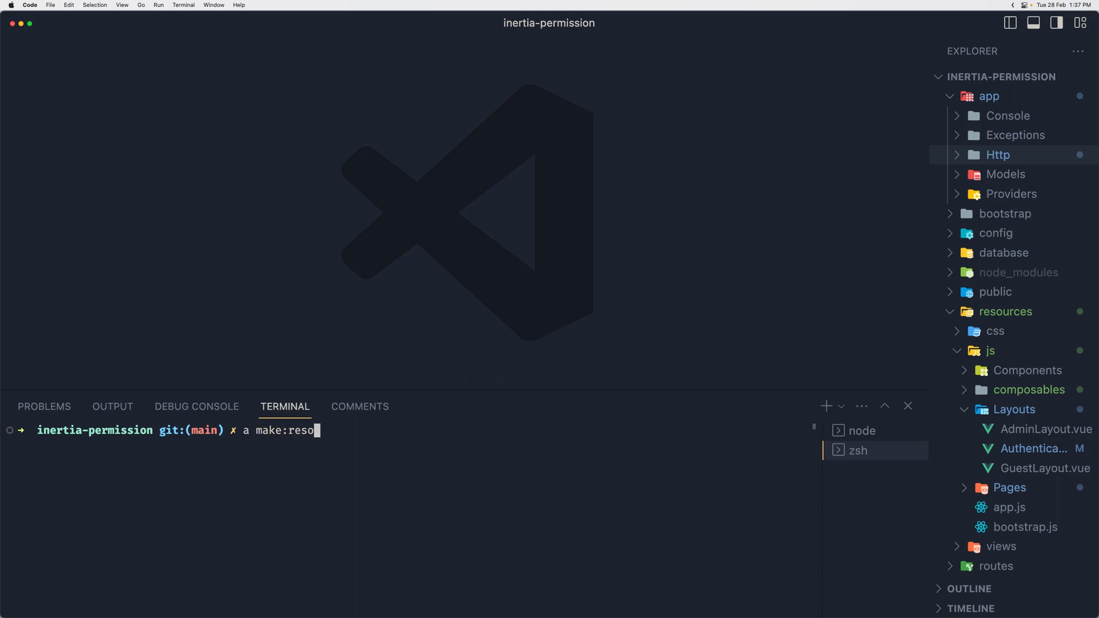
type("urce")
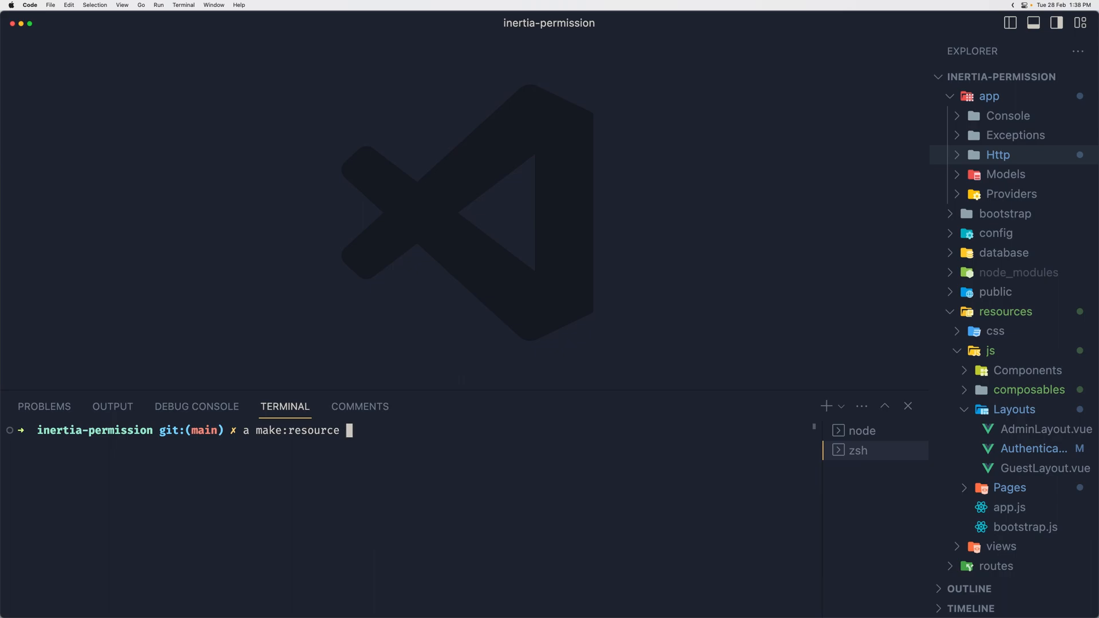
type("UserRe")
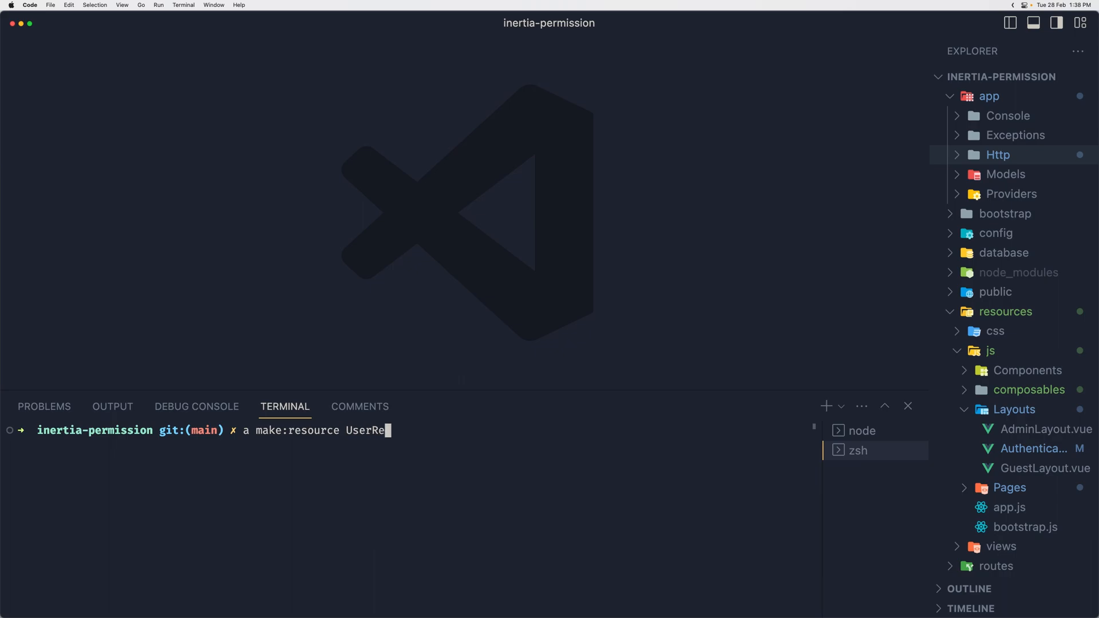
key("Enter")
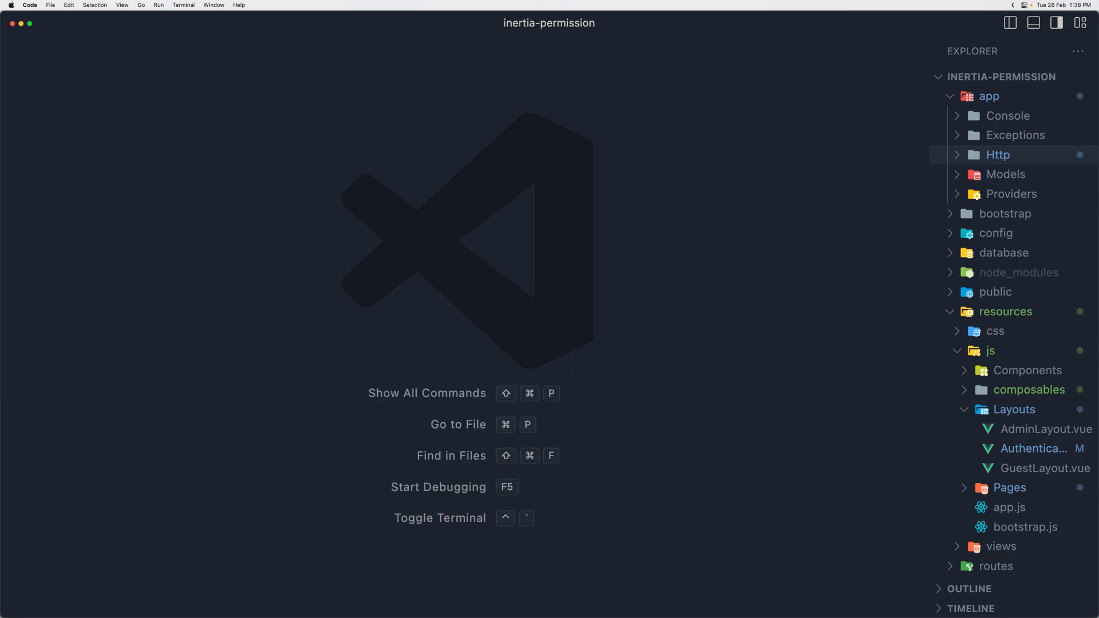
Start a roles entry in UserResource's toArray and open HandleInertiaRequests.php
type("use")
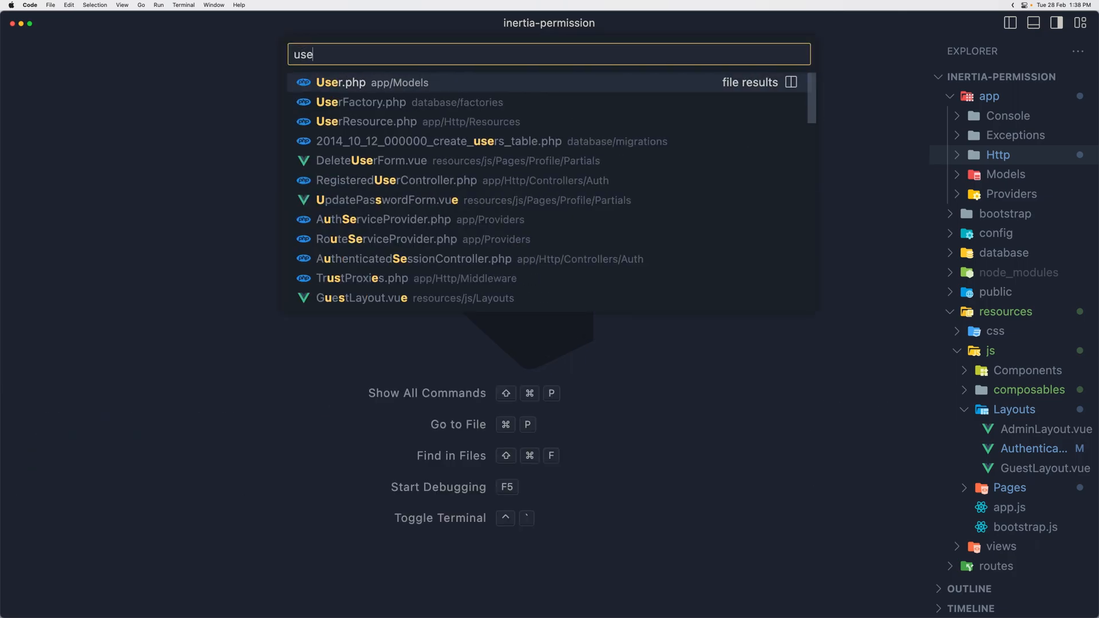
left_click(366, 122)
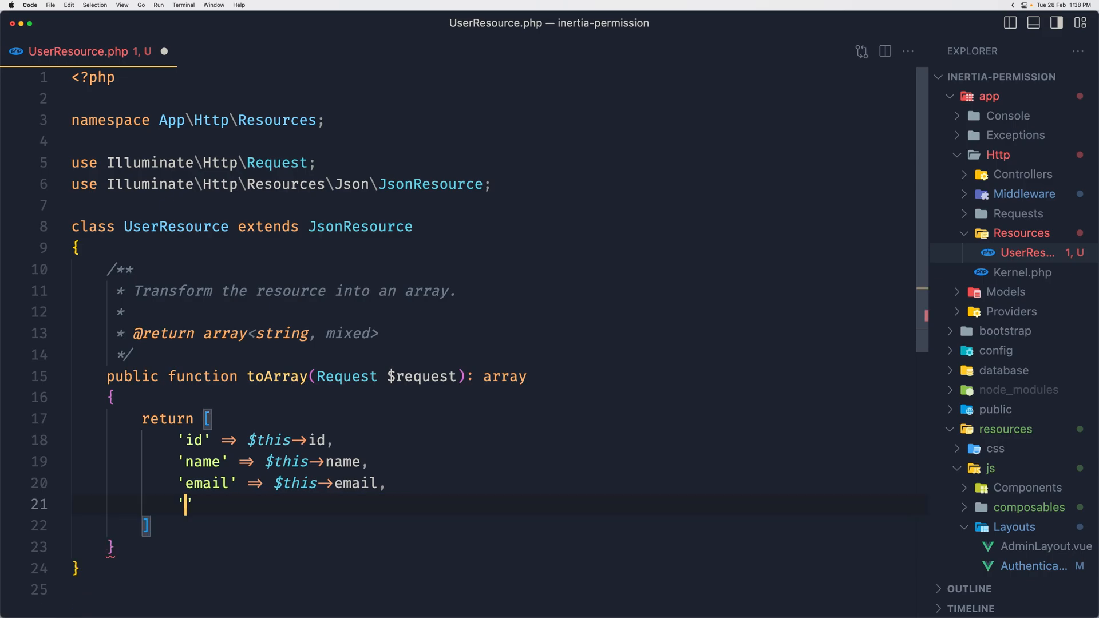
type("roles")
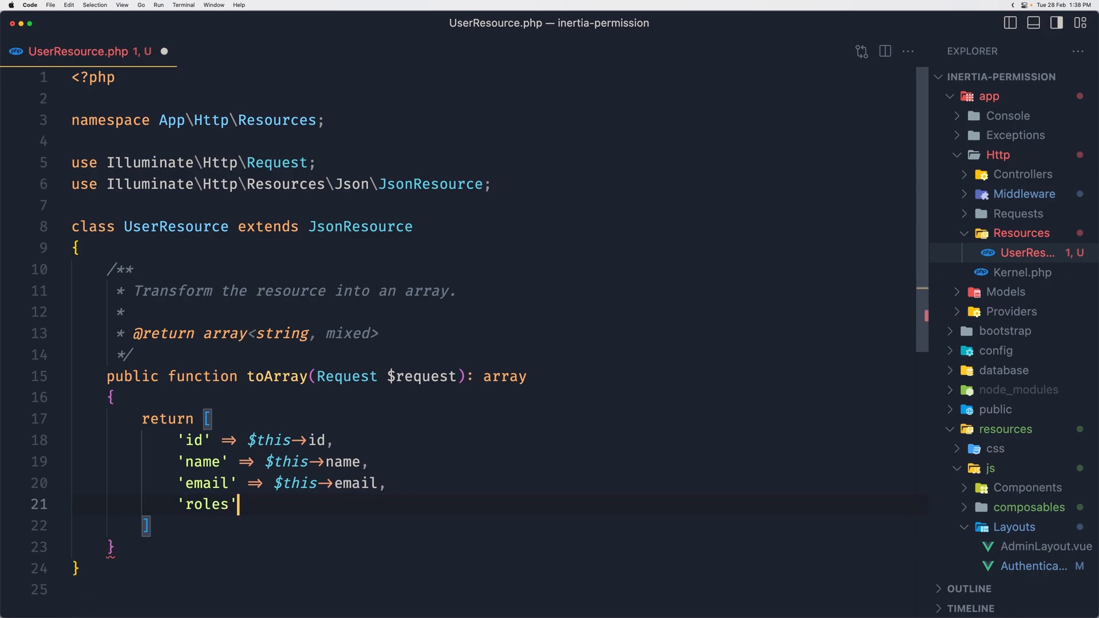
type("=> $this->roles,")
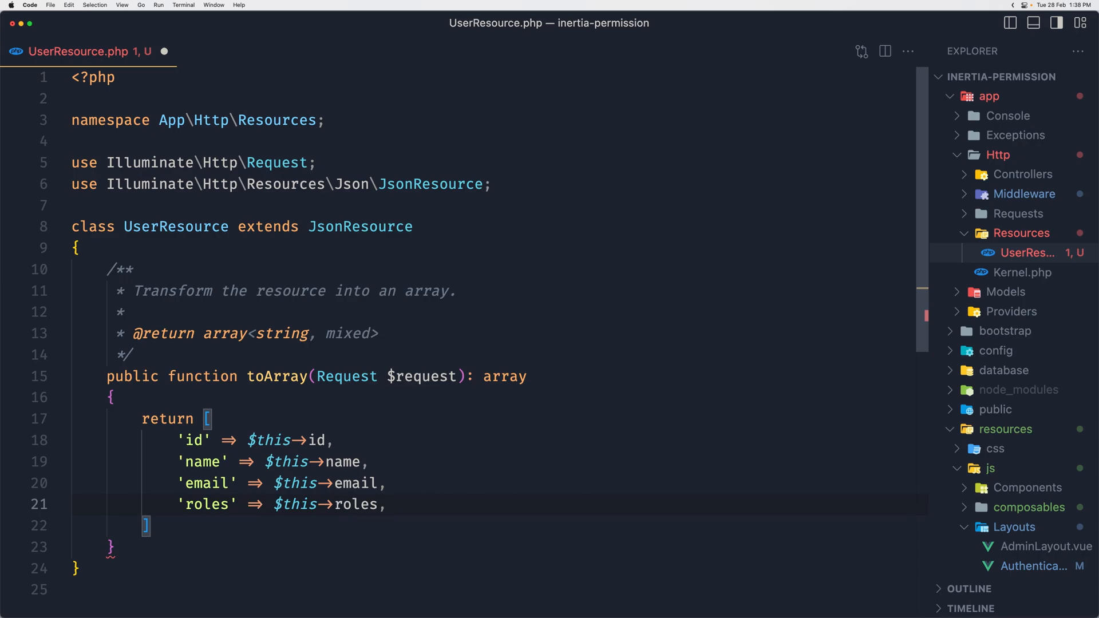
key("Cmd+P")
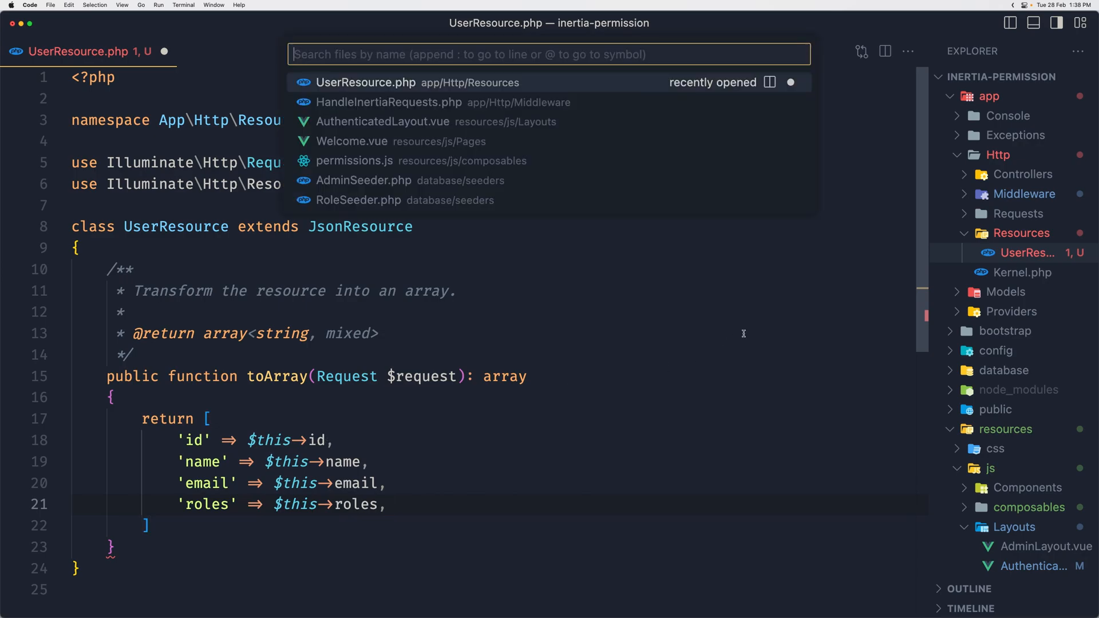
type("hand")
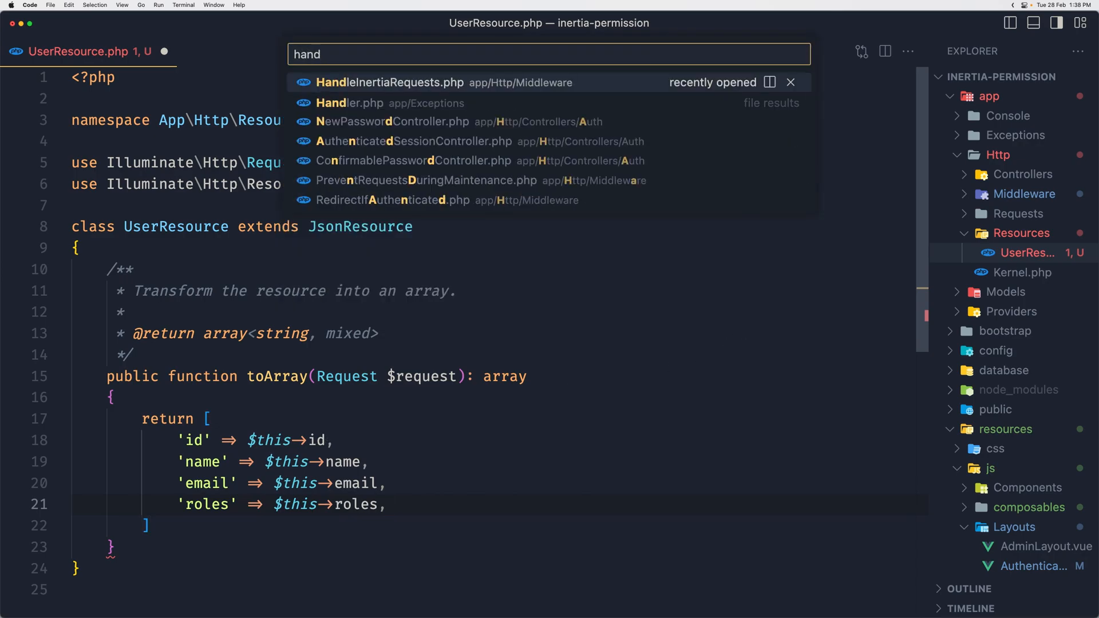
left_click(389, 82)
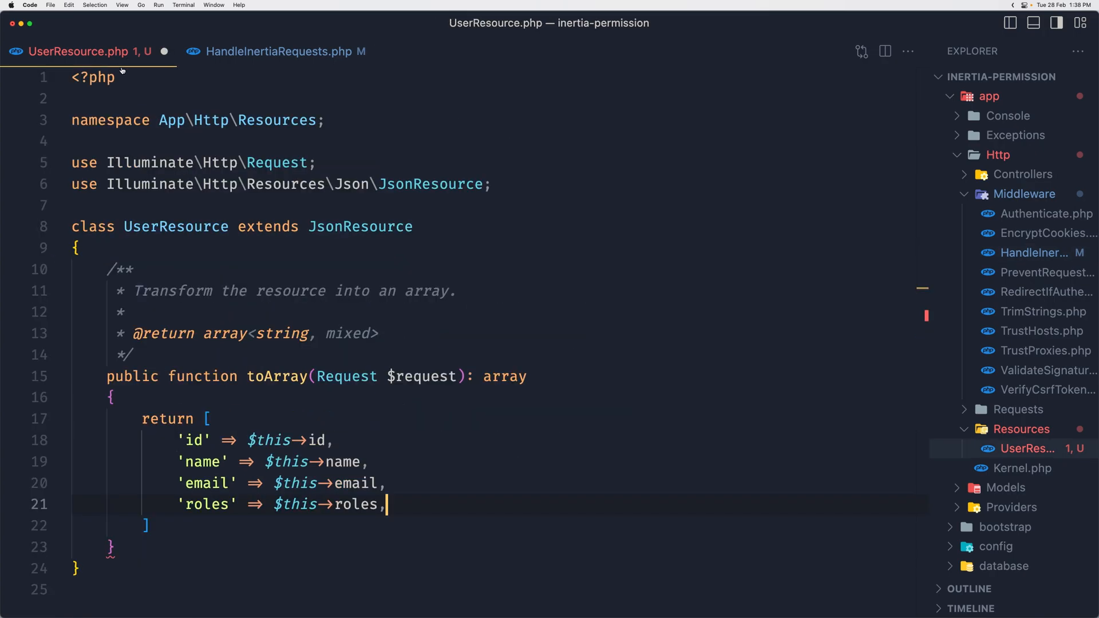
Return roles via getRoleNames() and permissions via getPermissionNames() in UserResource
type("getRoleNames()")
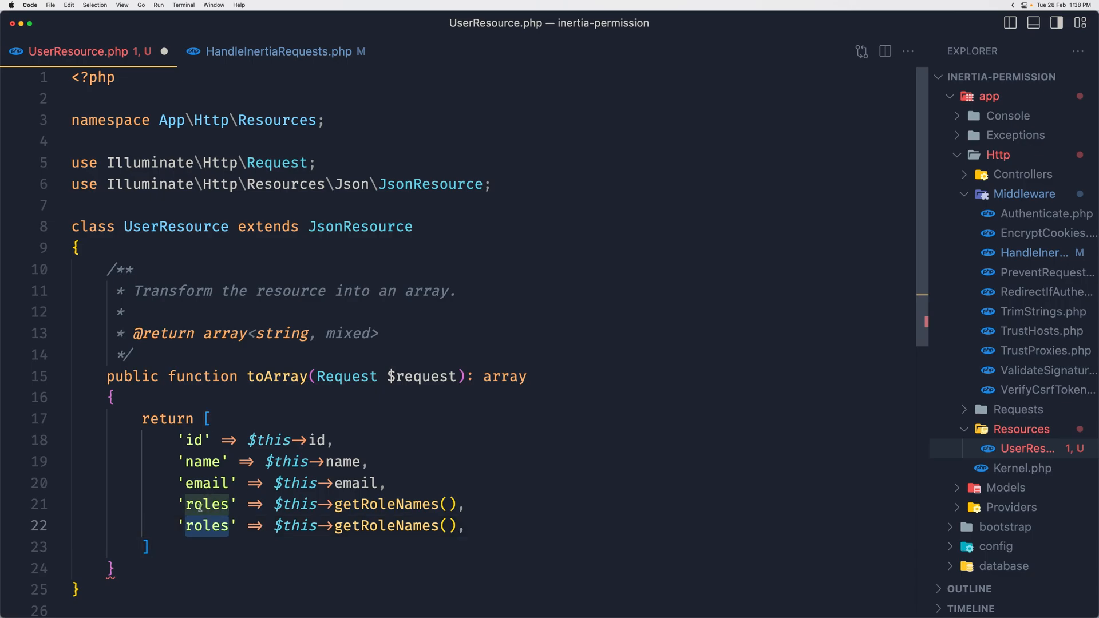
type("permissi")
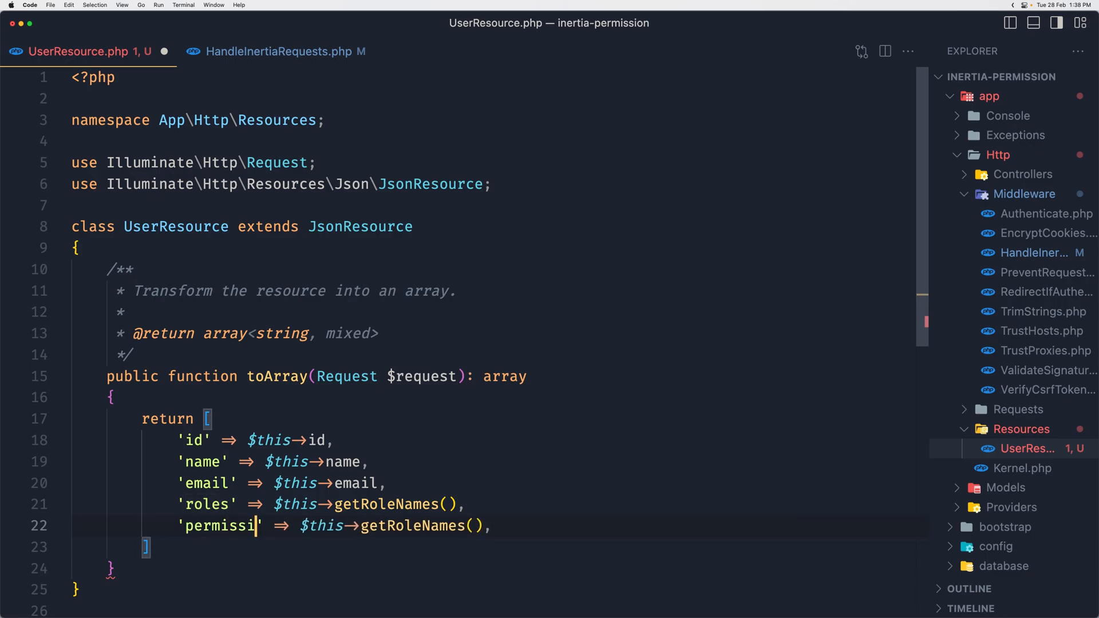
type("ons'")
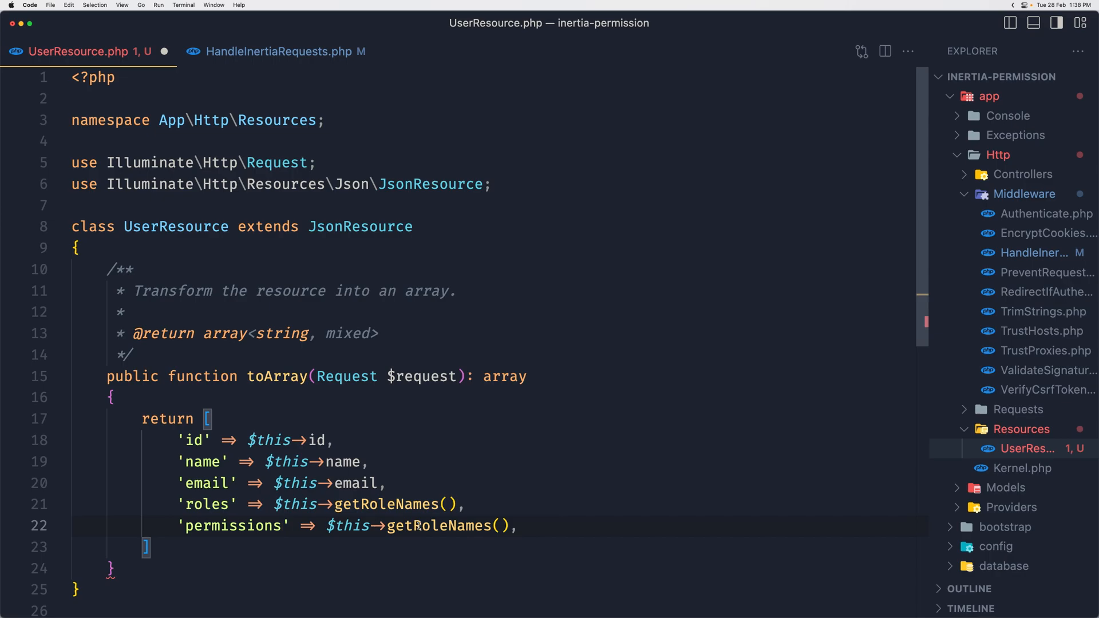
type("get")
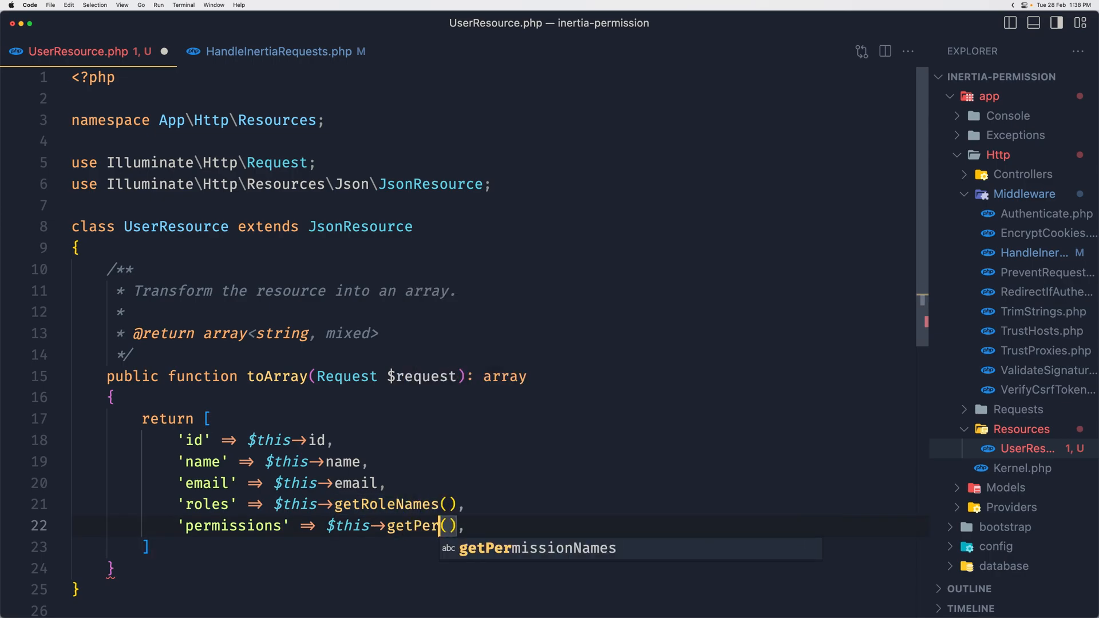
key("Tab")
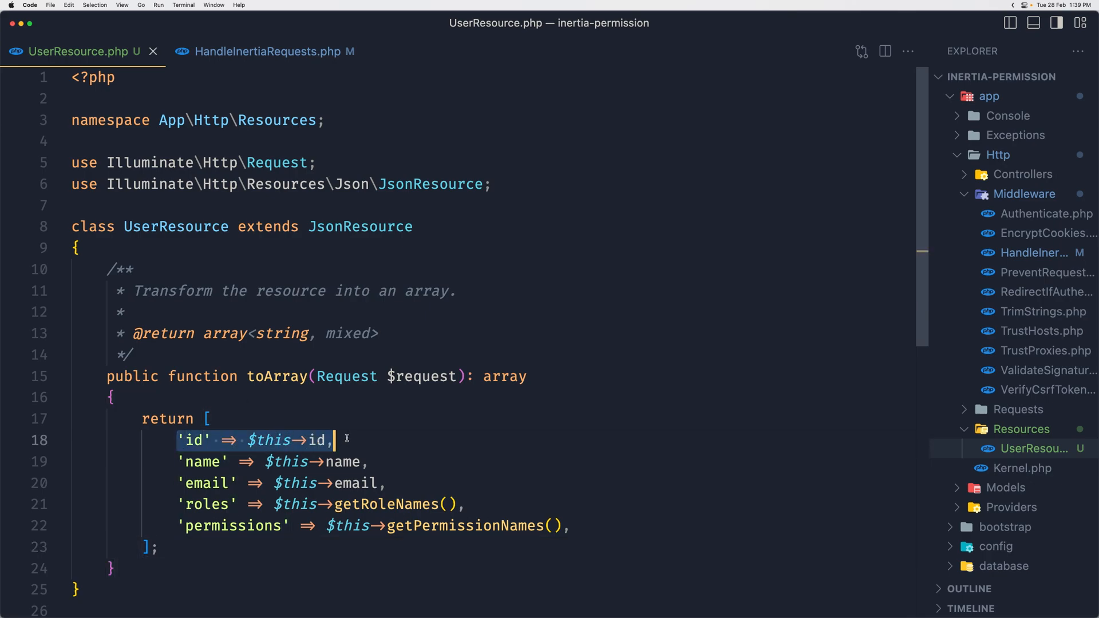
left_click(160, 482)
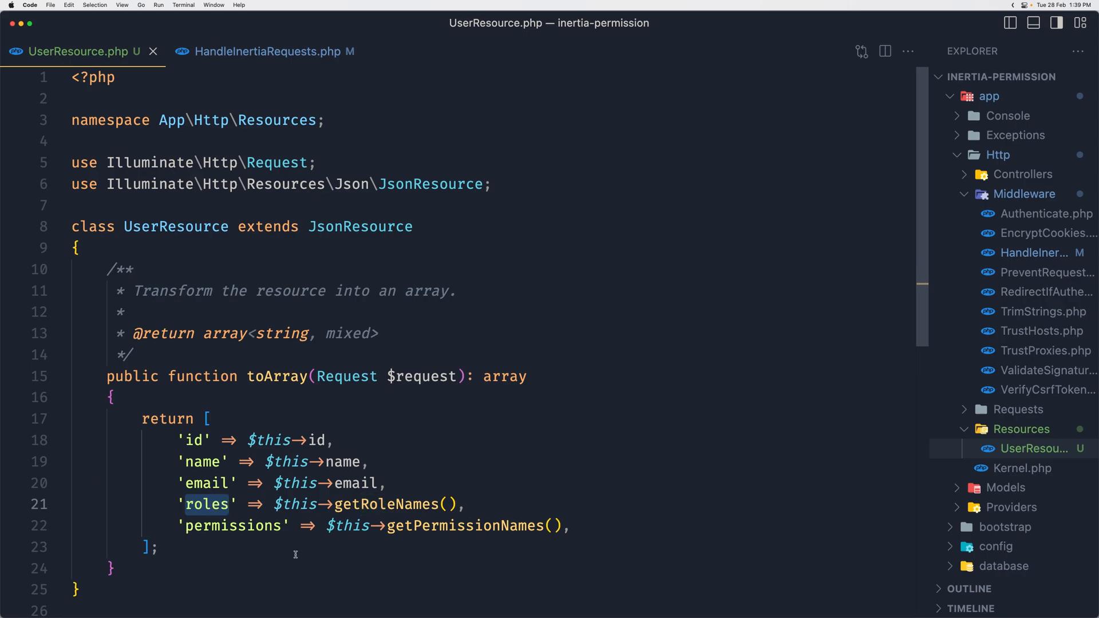
Replace auth.user's ->only('id','name','email') with new UserResource($request->user())
left_click(278, 51)
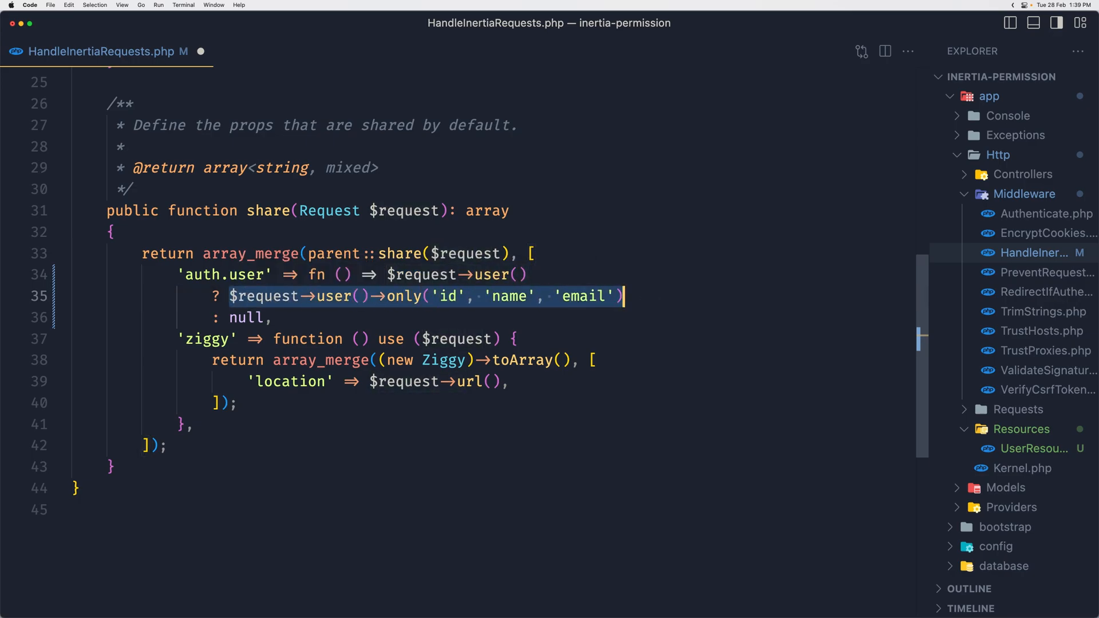
key("Delete")
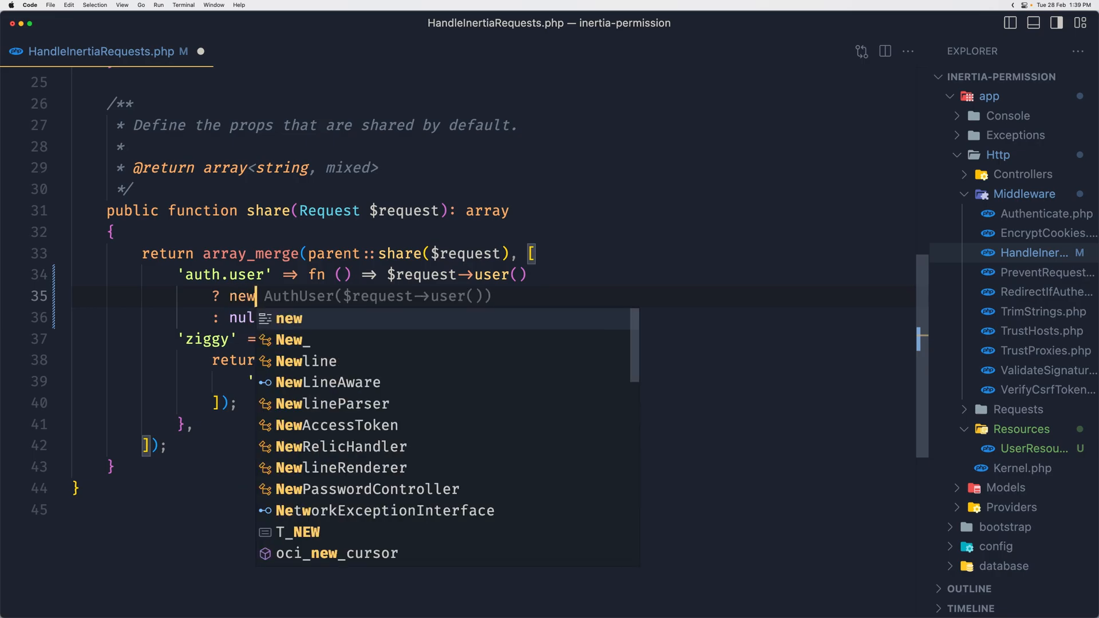
type("UserResource(")
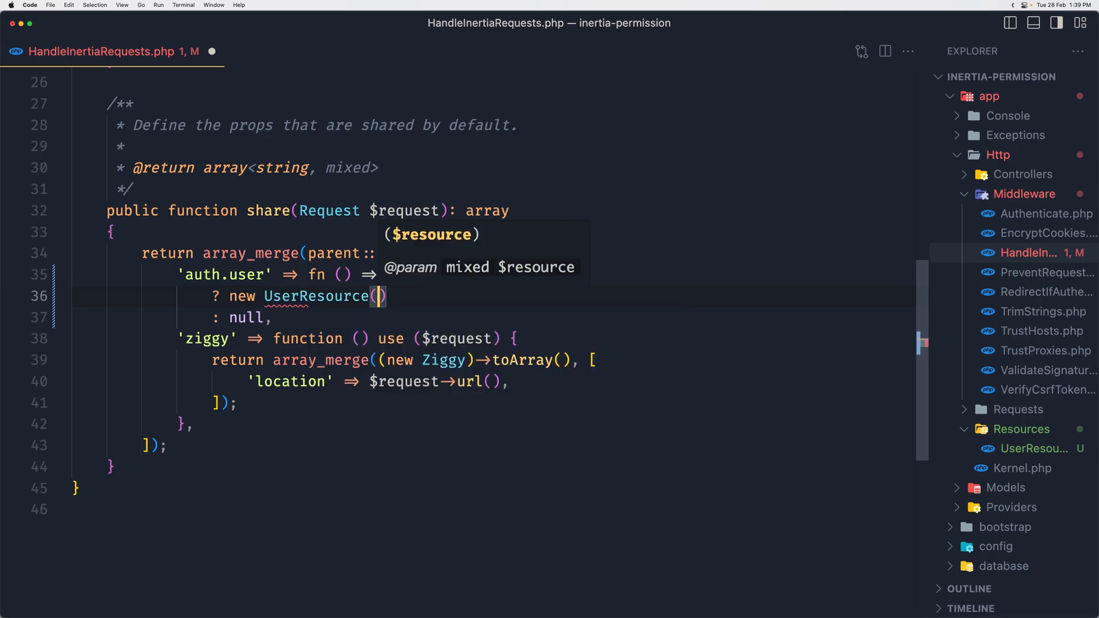
type("$r")
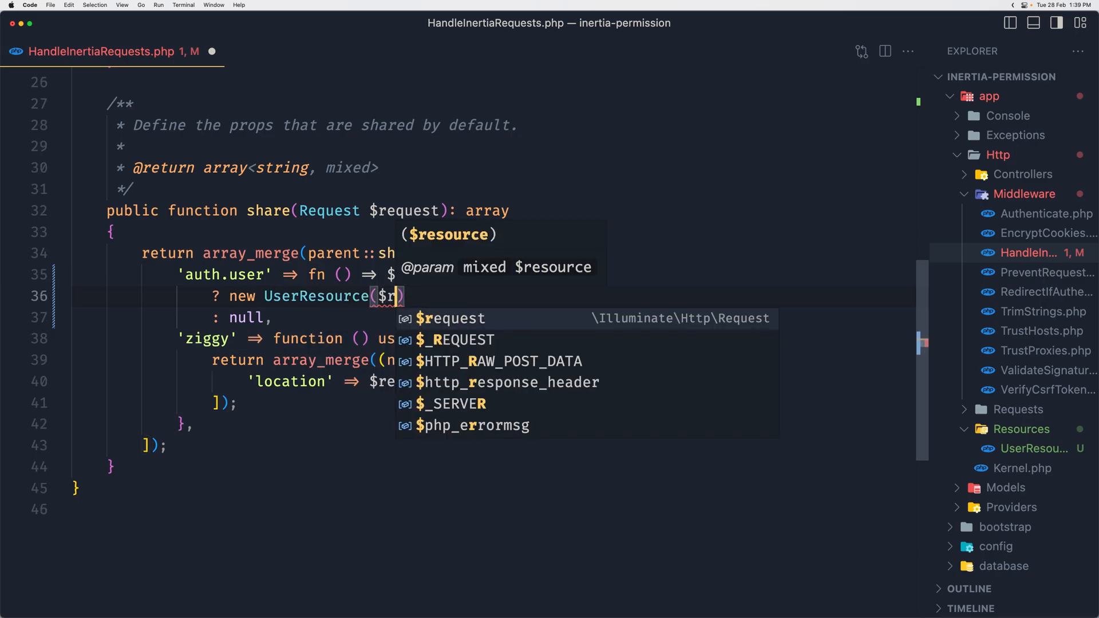
type("equest->user")
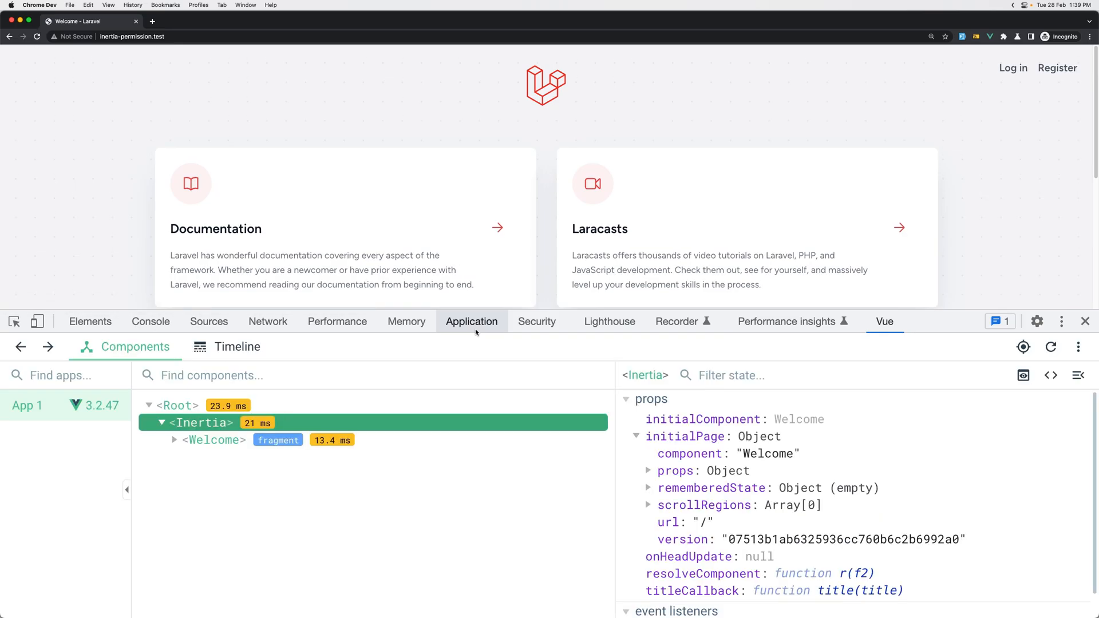
mouse_move(344, 264)
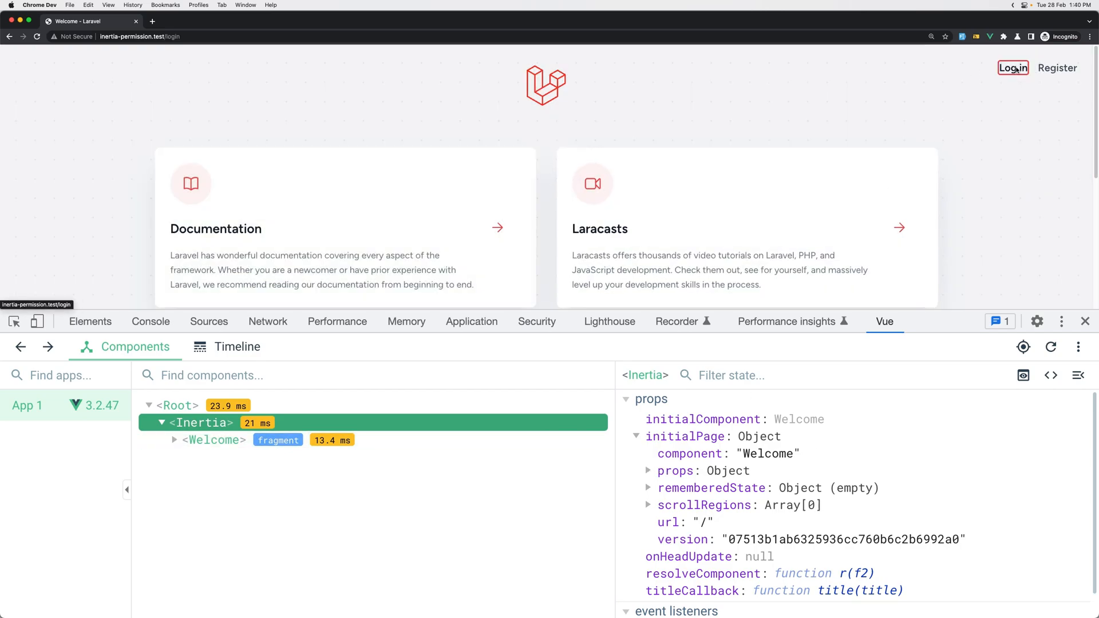
Log in as admin and read the dashboard's 'includes' TypeError in the Console
left_click(1012, 69)
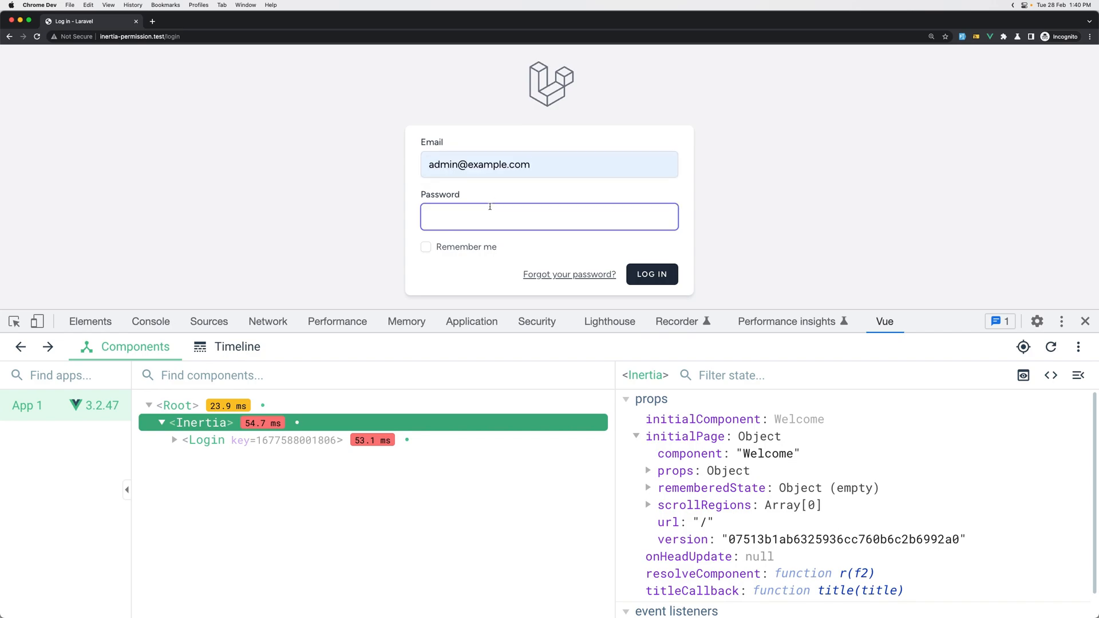
type("password")
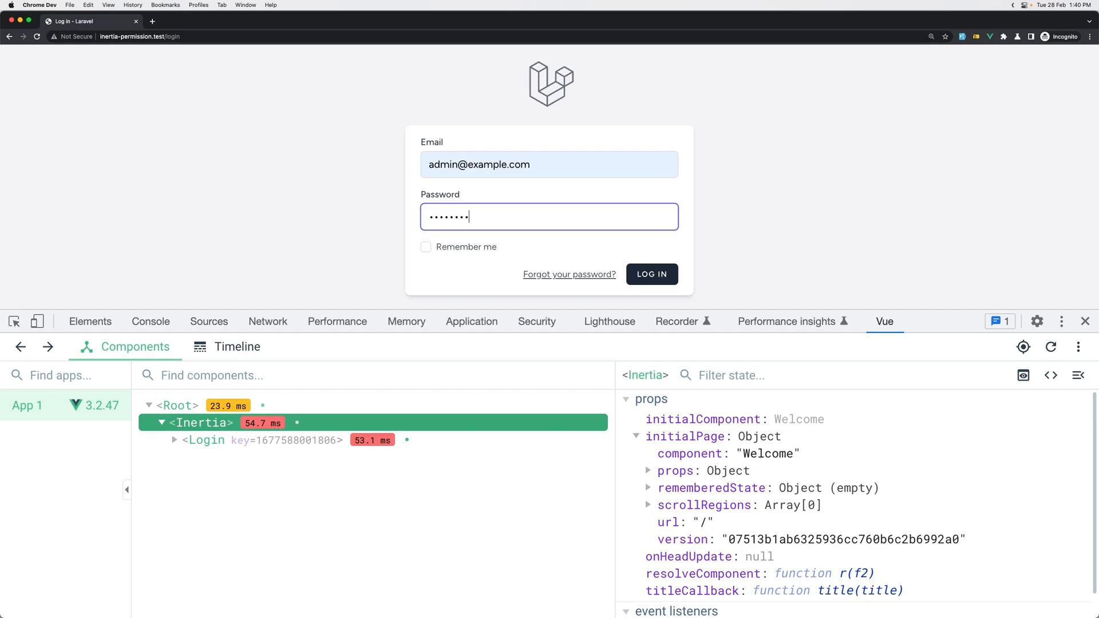
left_click(651, 274)
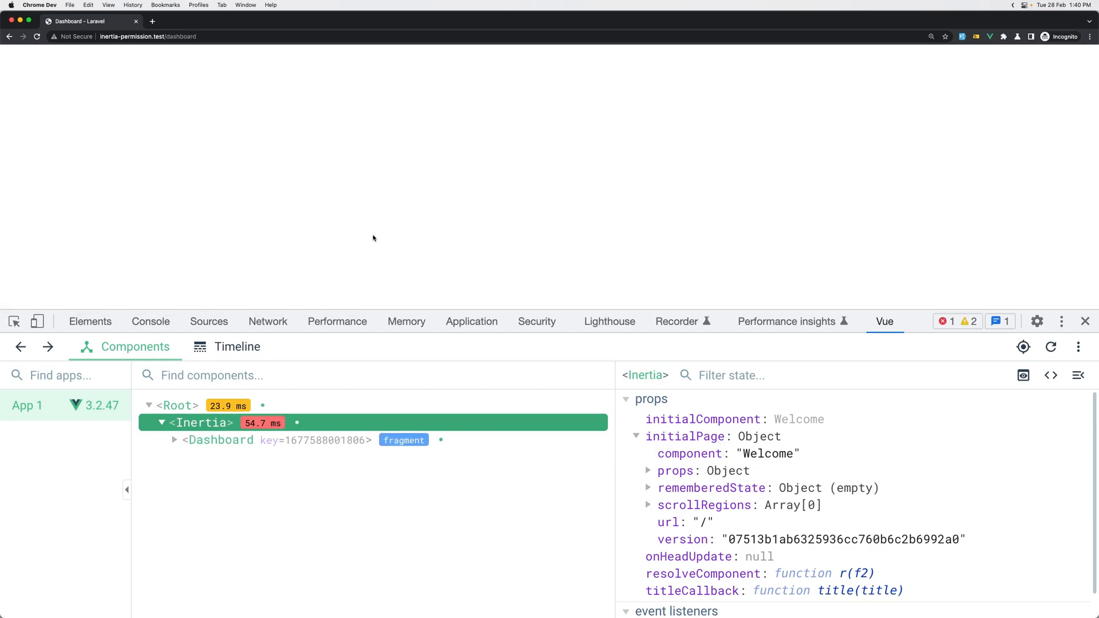
left_click(151, 320)
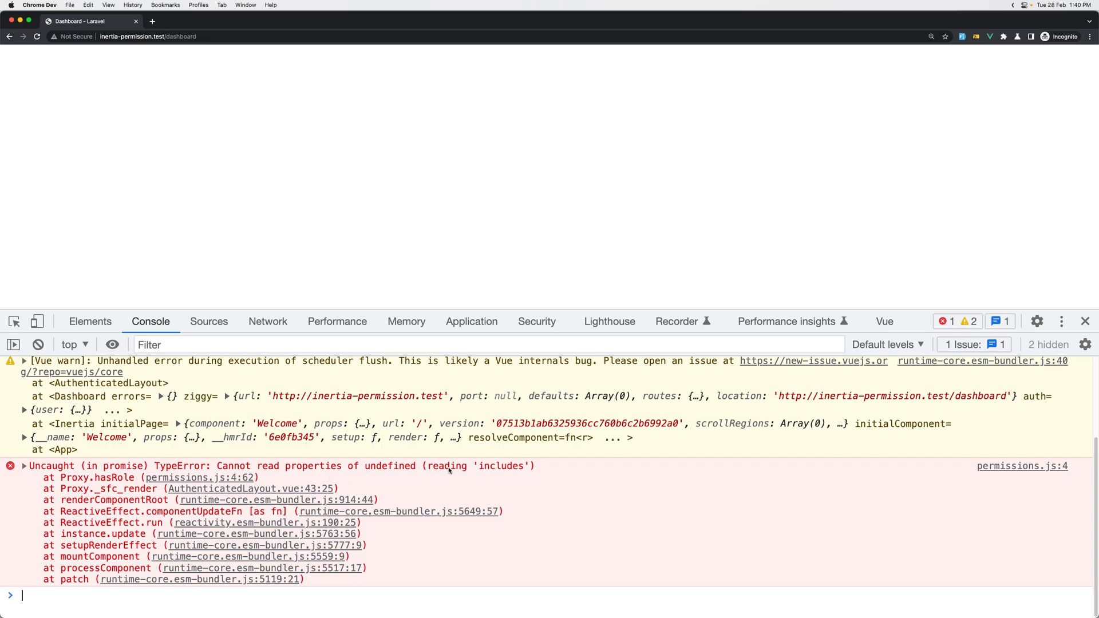
mouse_move(502, 474)
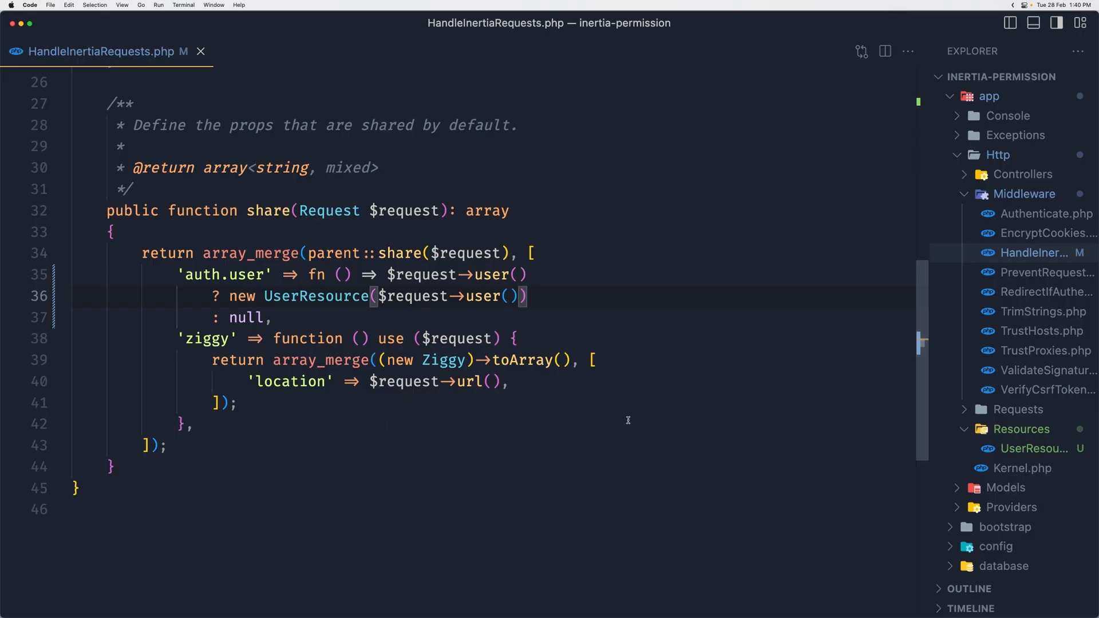
mouse_move(636, 409)
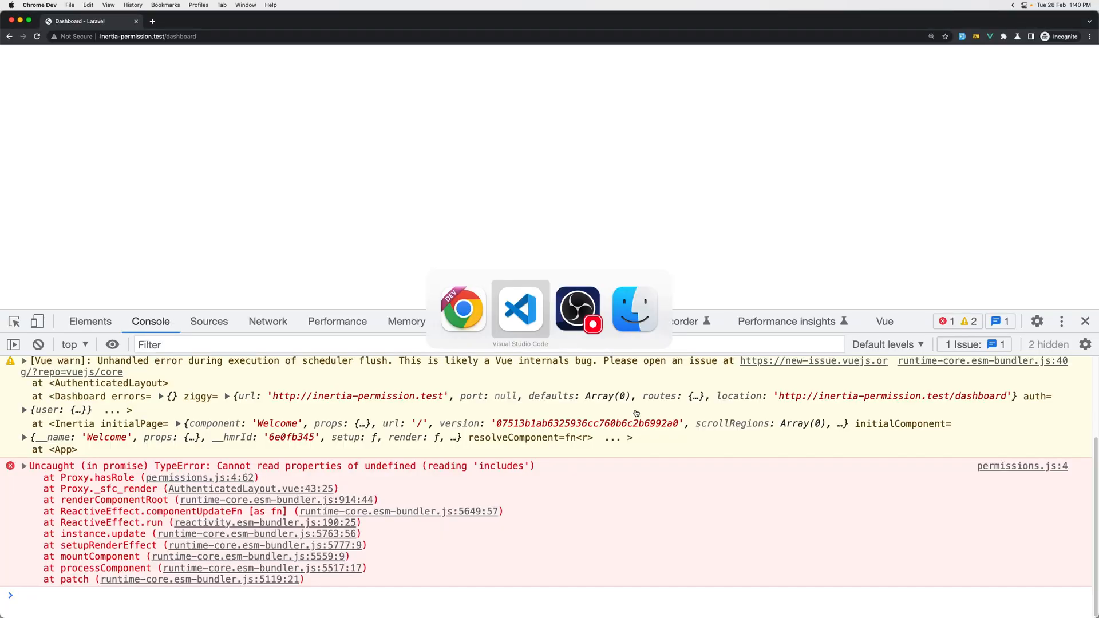
Open AuthenticatedLayout.vue through quick open with 'auth'
left_click(520, 308)
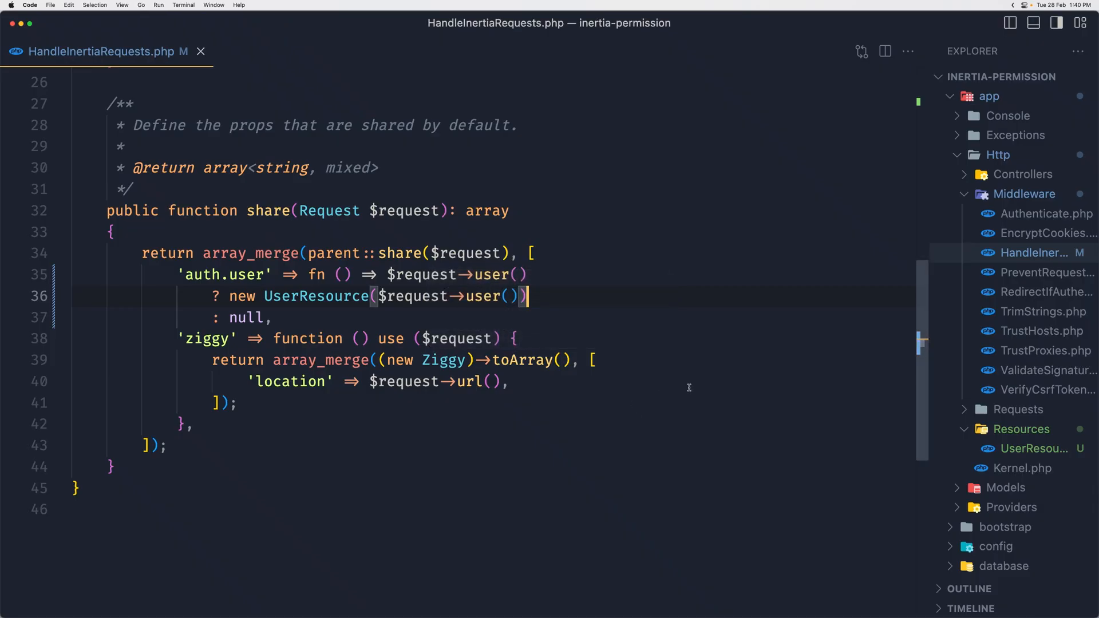
type("auth")
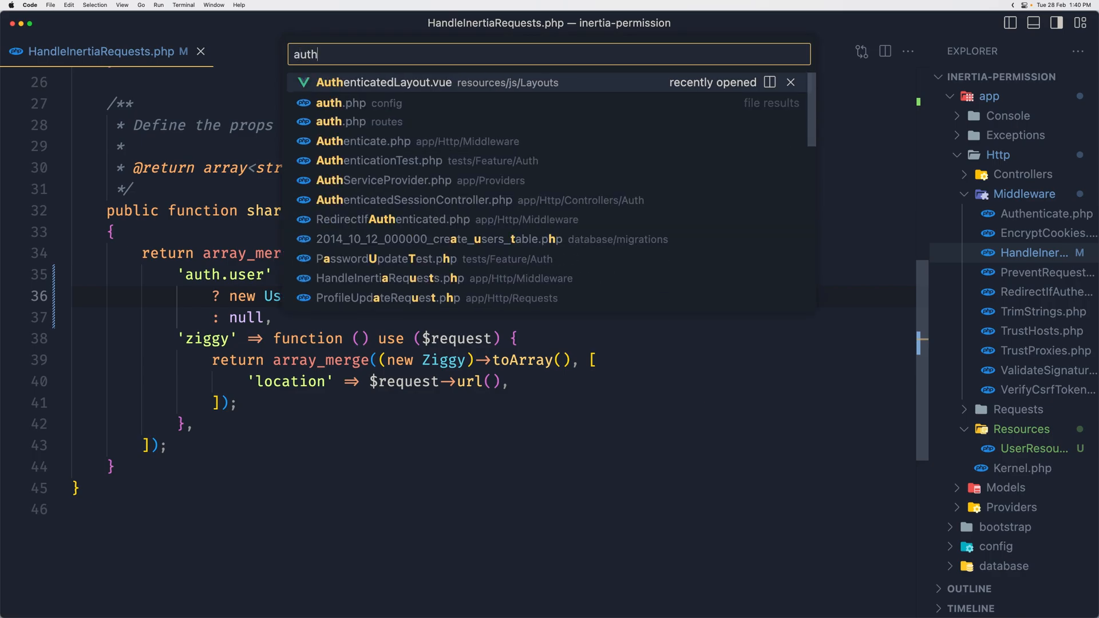
left_click(385, 83)
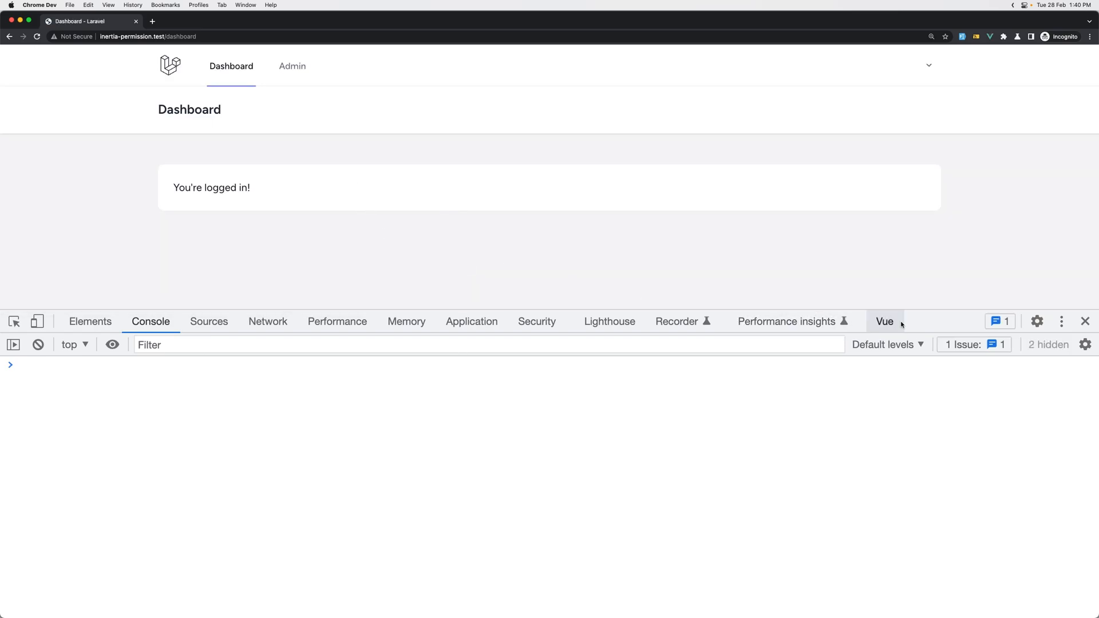
Expand props > auth > user > data in Vue DevTools on the reloaded dashboard
left_click(883, 320)
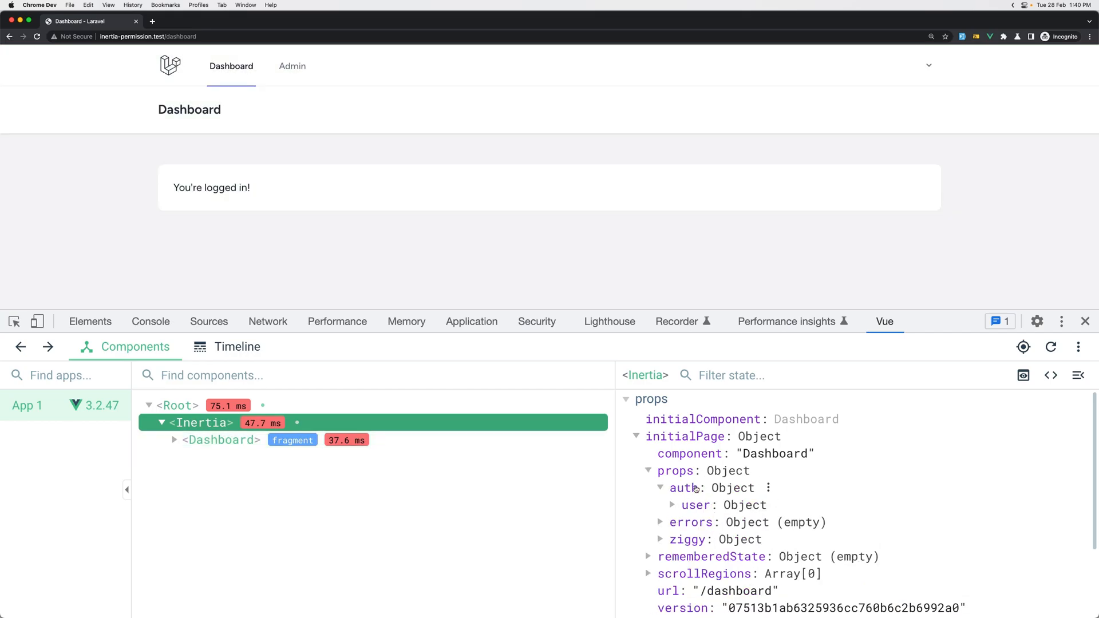
left_click(671, 505)
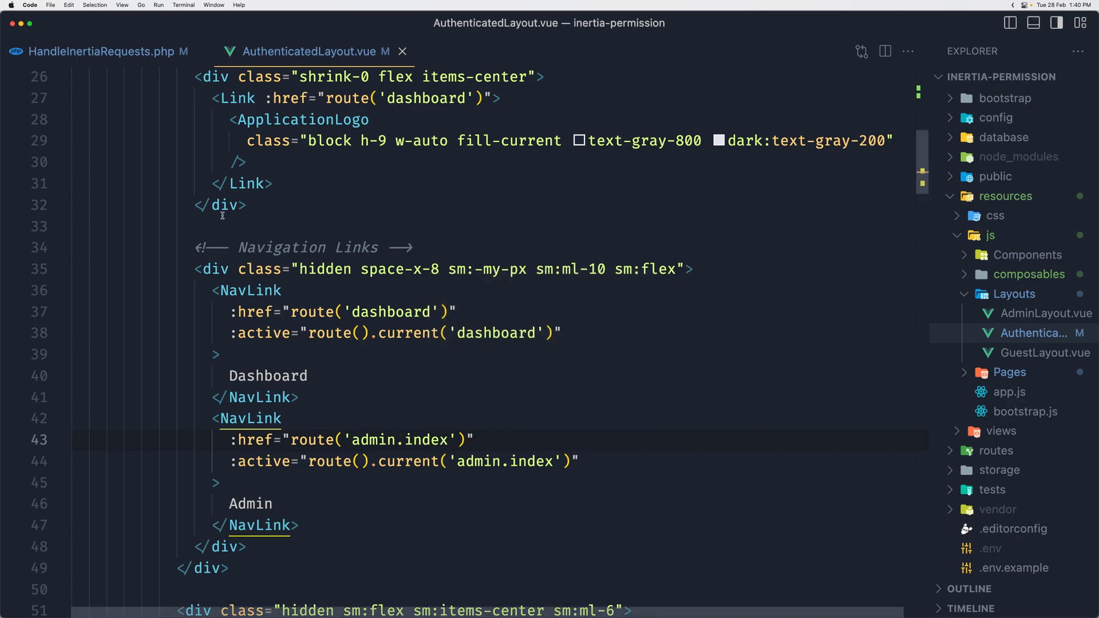
left_click(103, 52)
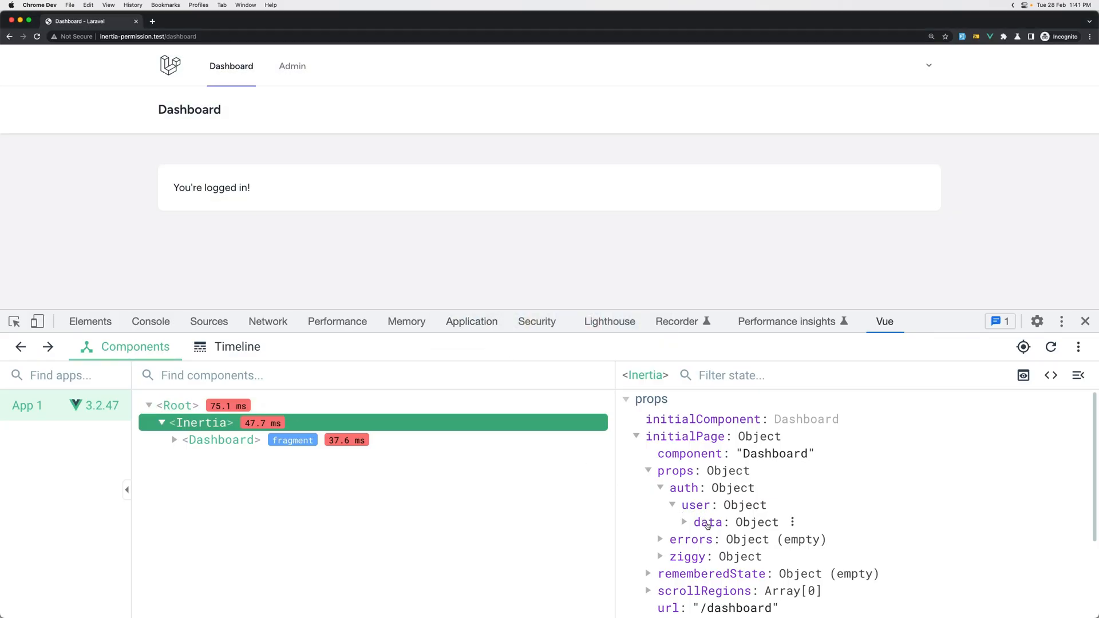
left_click(685, 522)
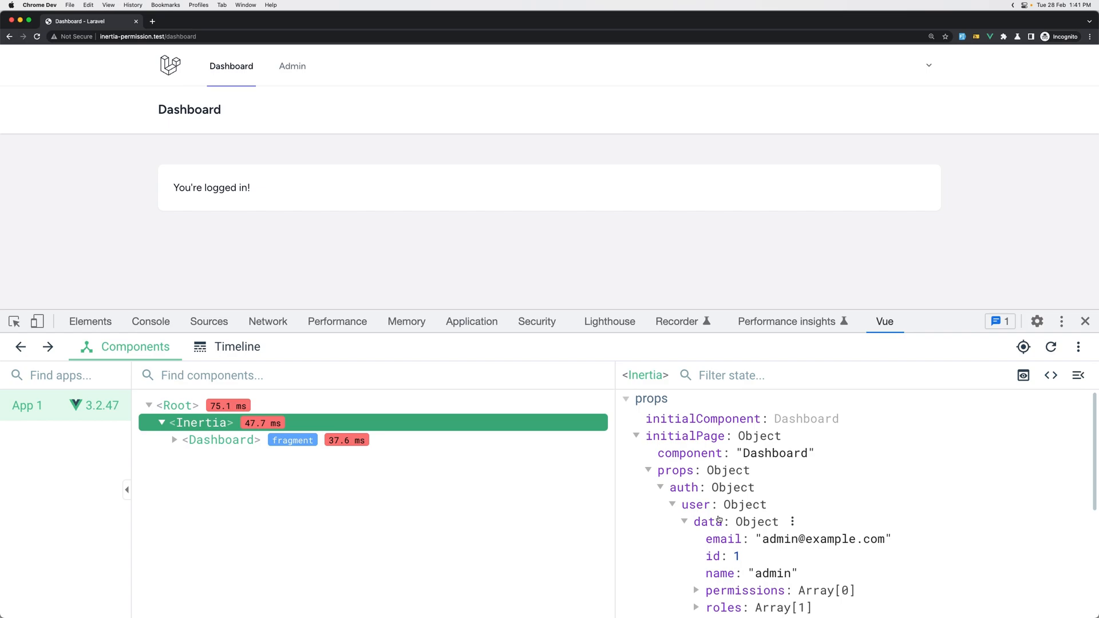
scroll("down", 3)
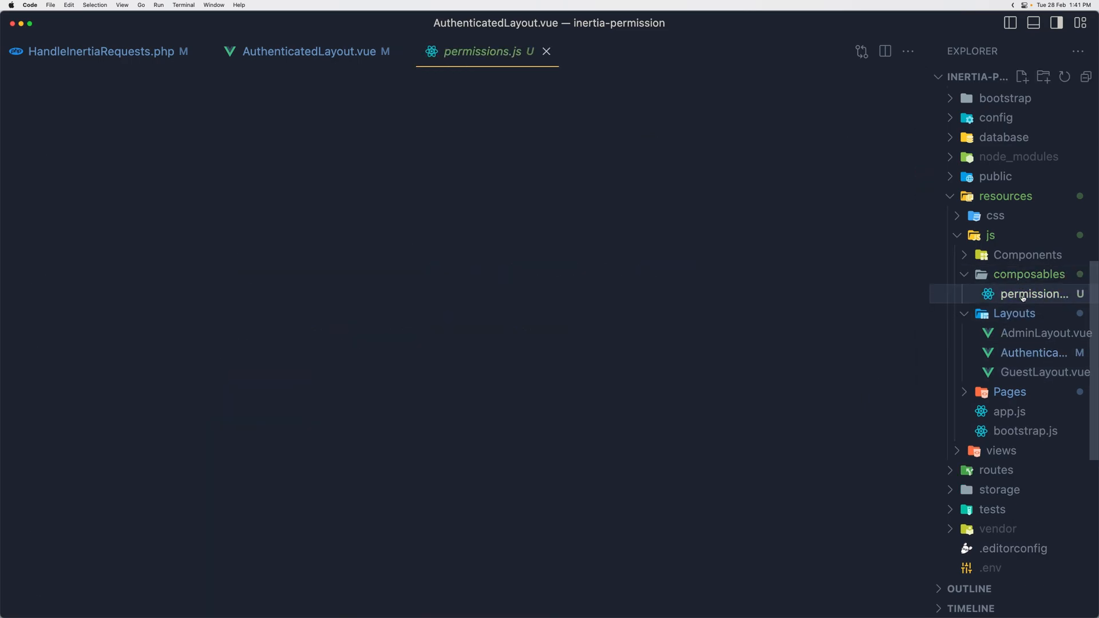
Point hasRole to auth.user.data.roles and hasPermission to auth.user.data.permissions
left_click(1030, 295)
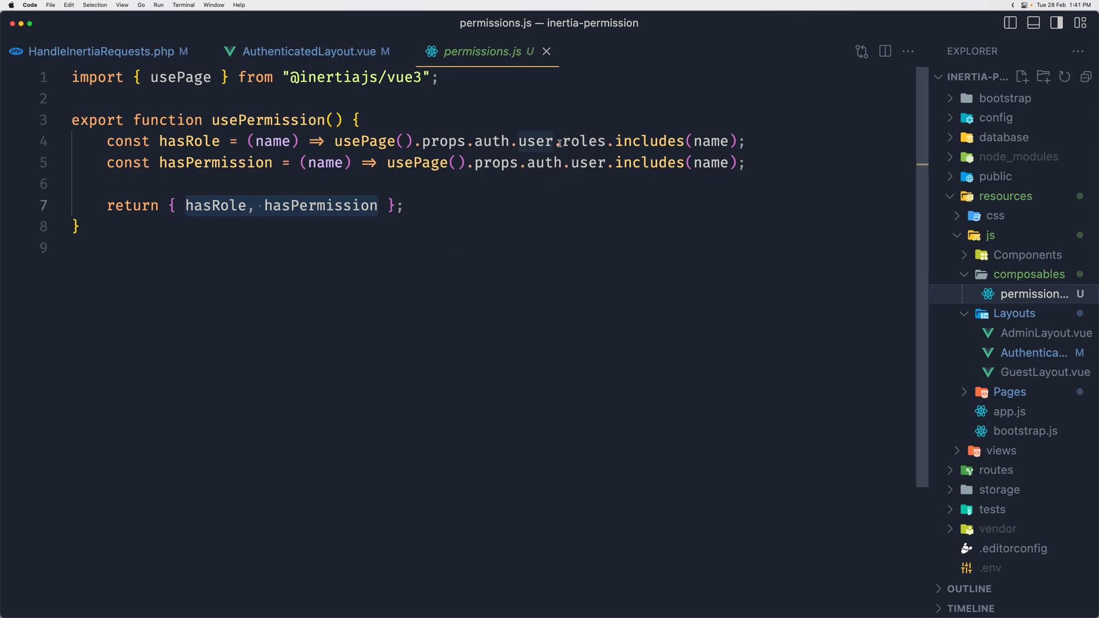
type(".")
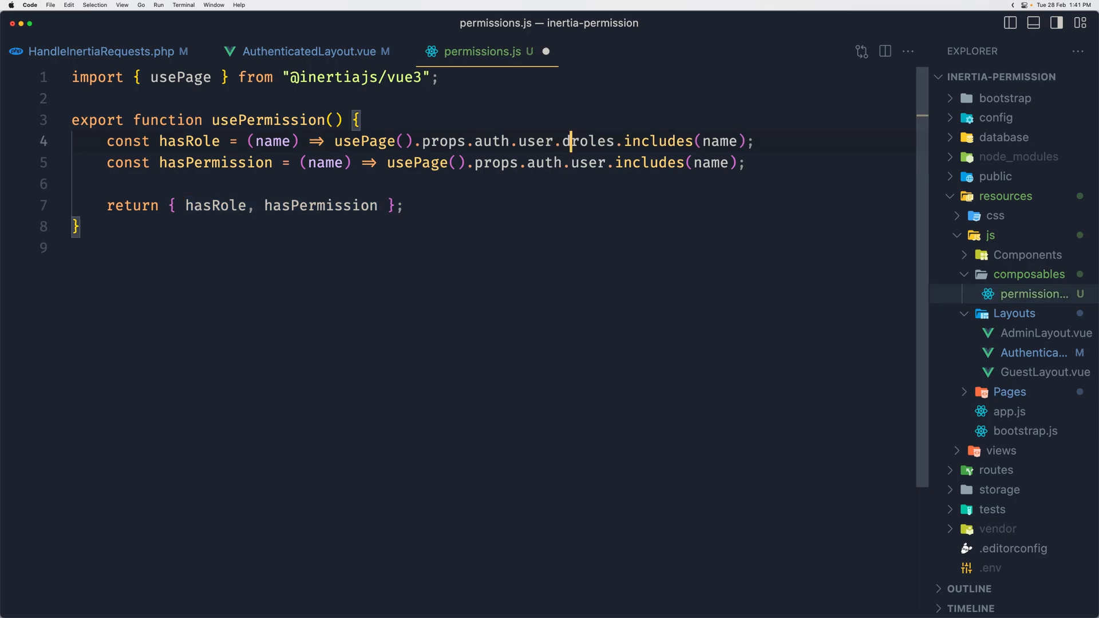
type(".data.")
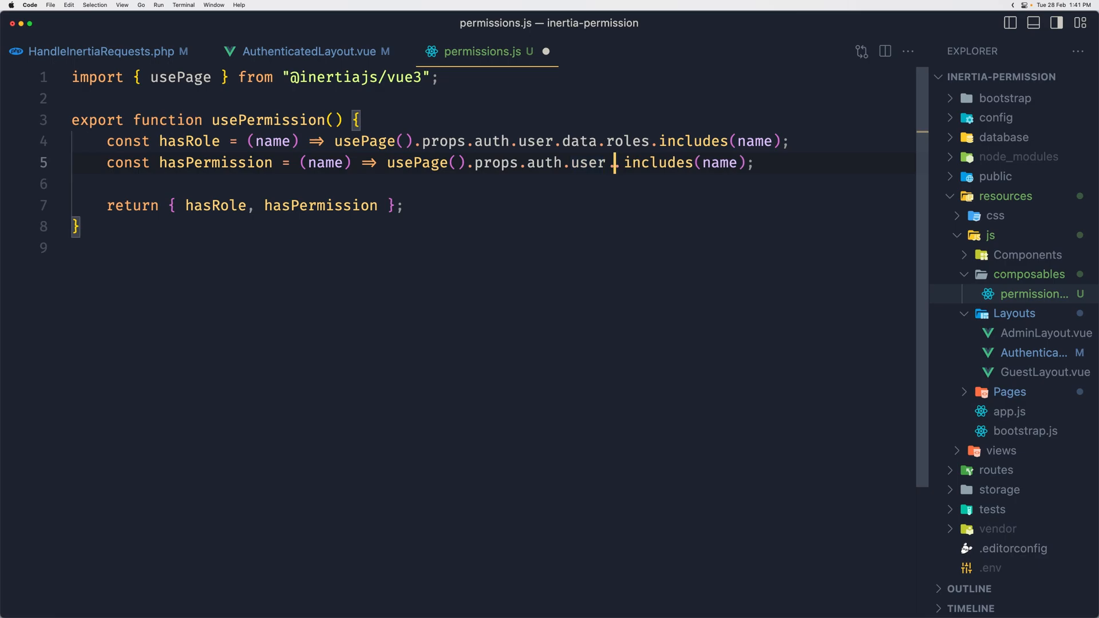
type("data.")
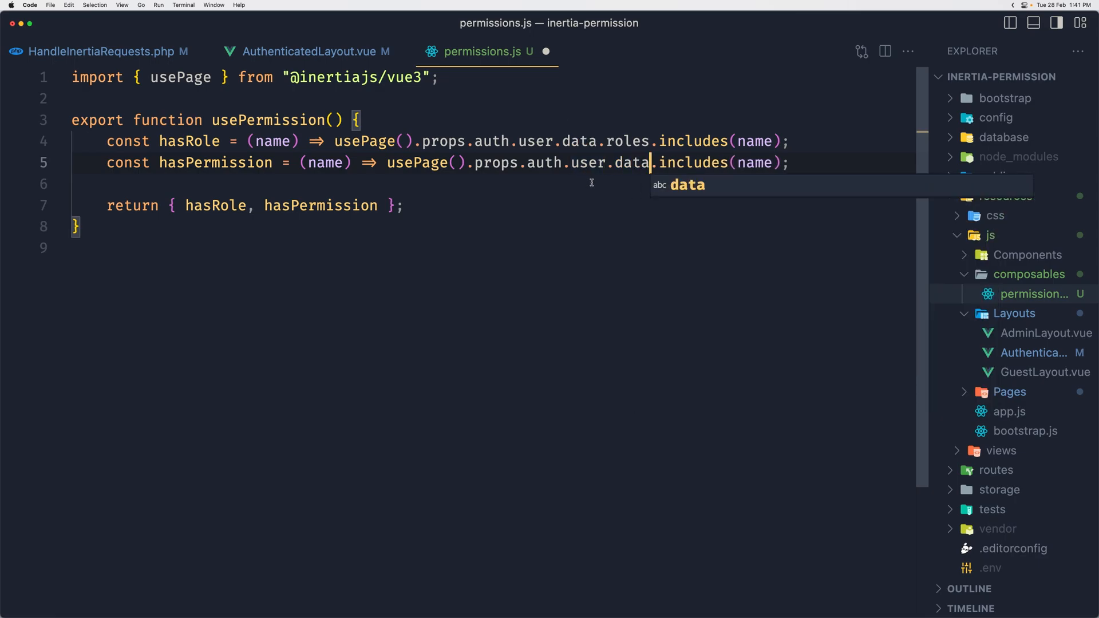
mouse_move(613, 183)
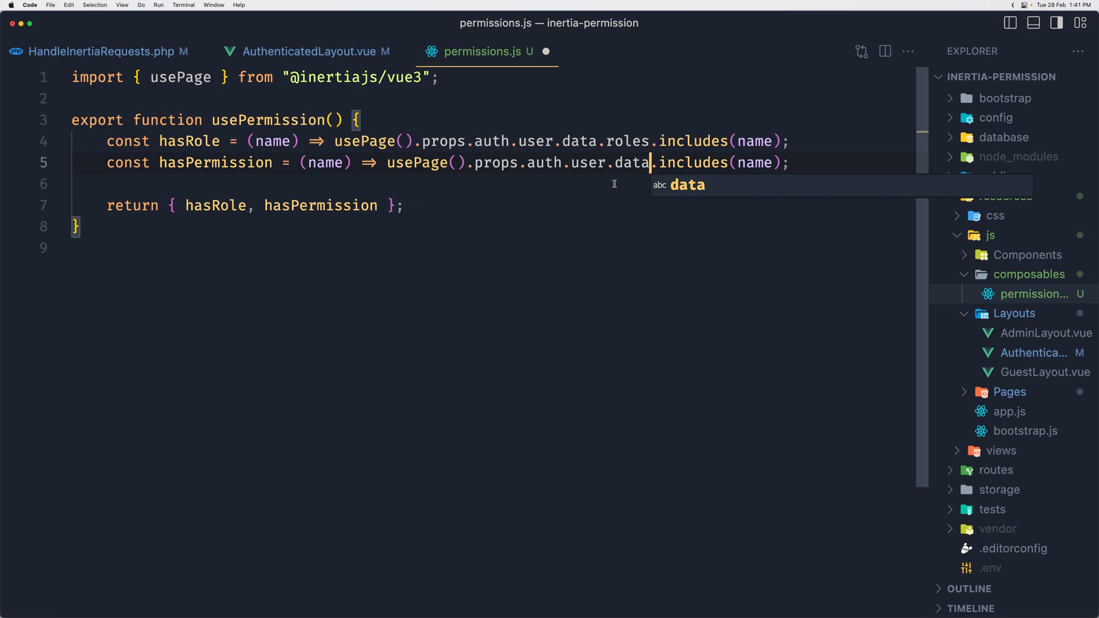
type(".permis.")
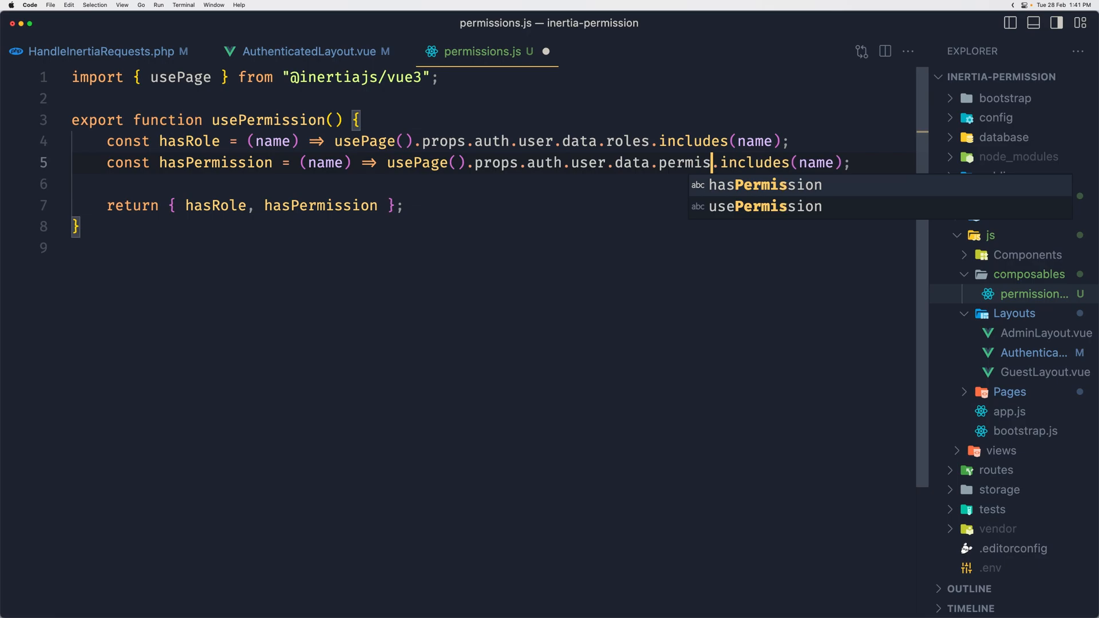
type("sions")
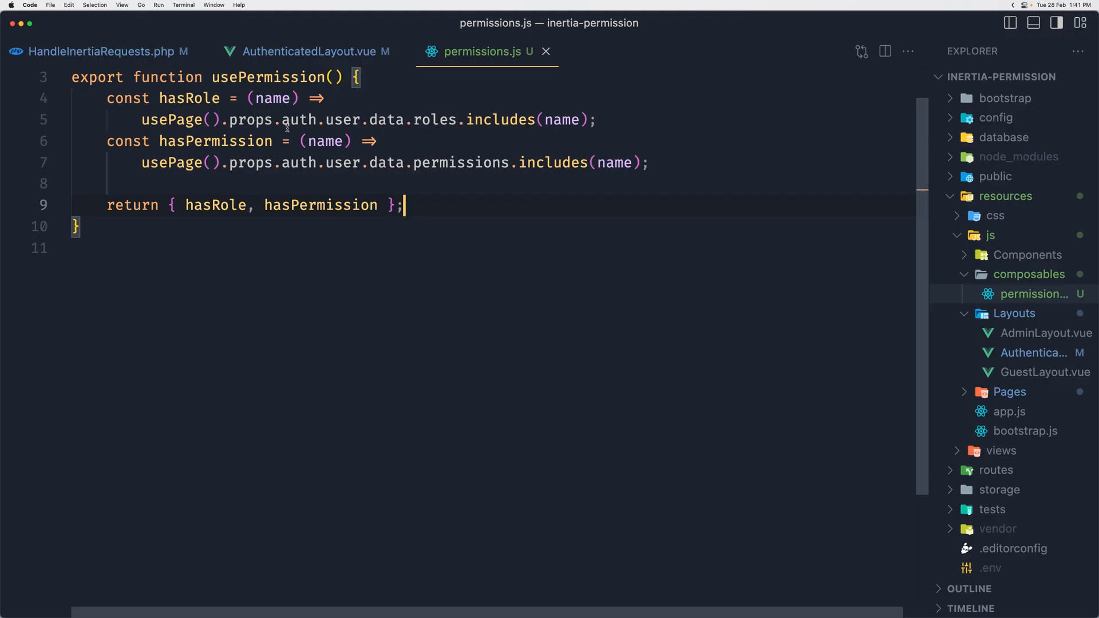
Gate the Admin NavLink with v-if="hasRole('admin')", verify auth props, and open an incognito tab
left_click(316, 51)
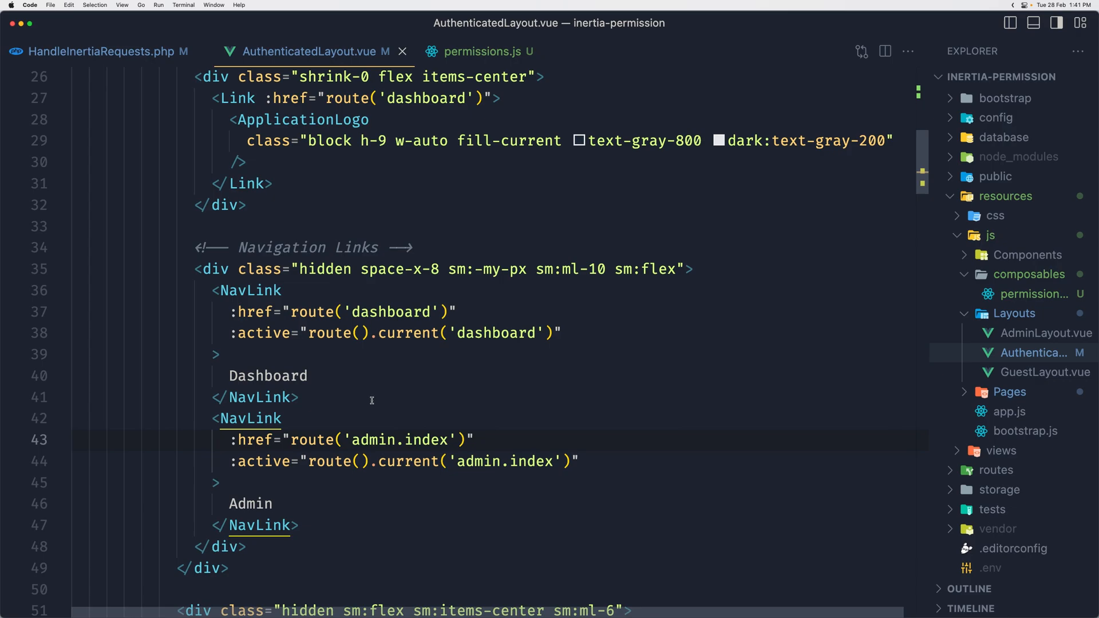
type("v-if=\"hasRole('admin')\"")
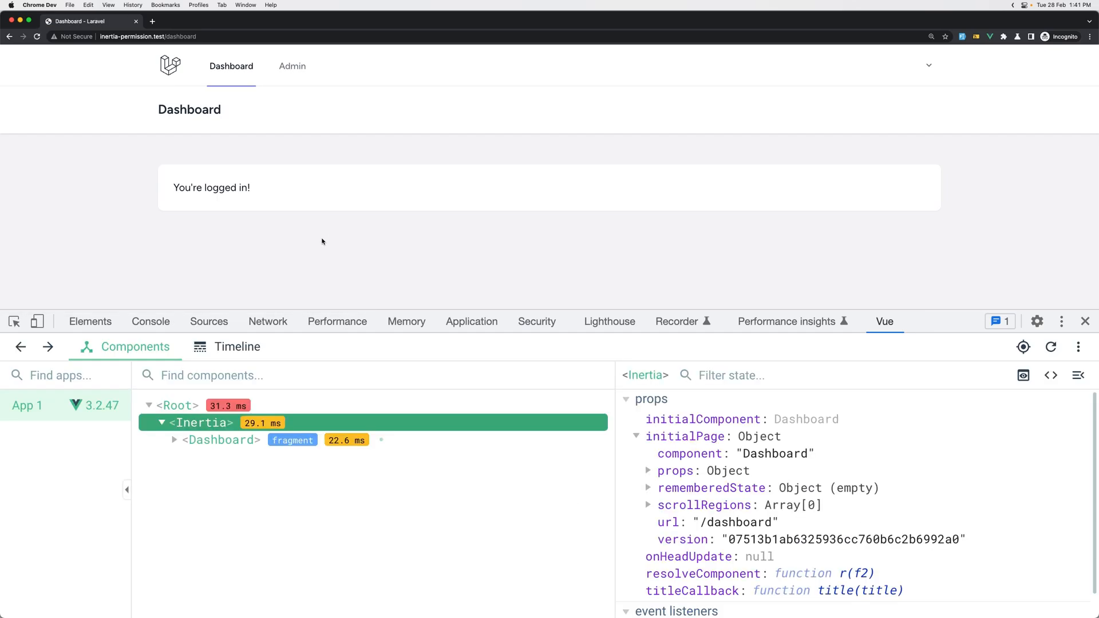
mouse_move(871, 62)
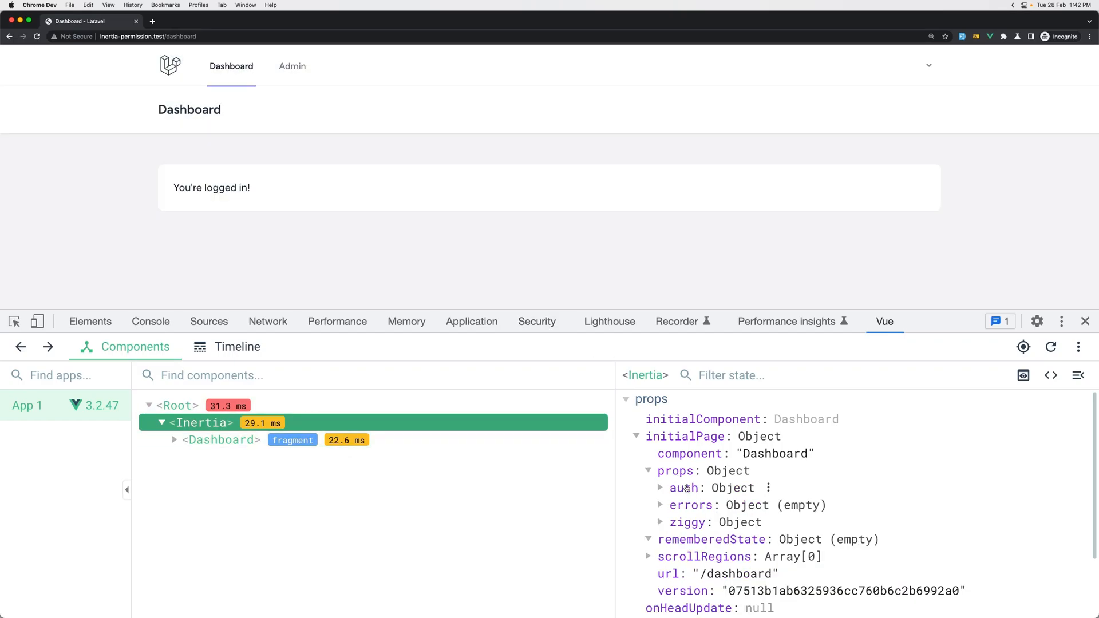
left_click(660, 488)
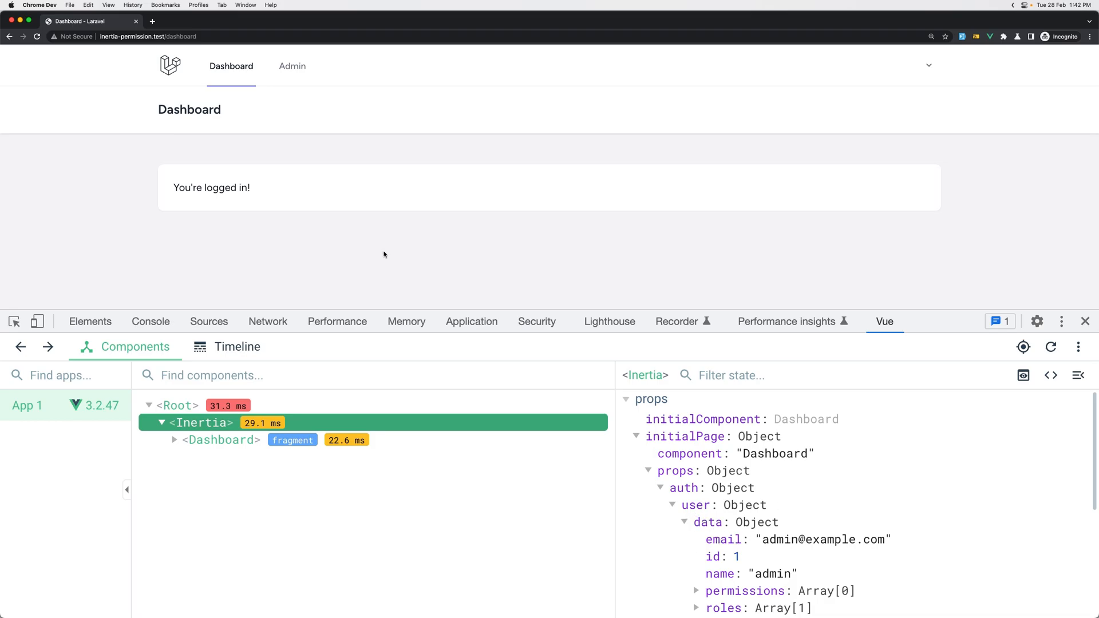
left_click(151, 20)
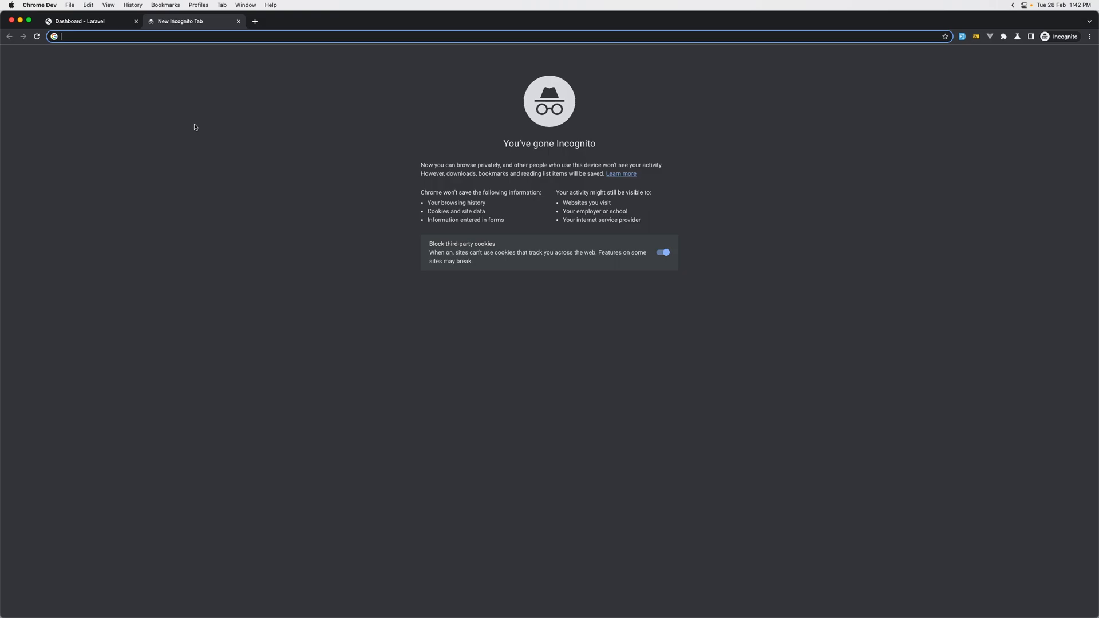
Search the Laravel docs for 'res' and open the Eloquent: API Resources page
type("laravel.com")
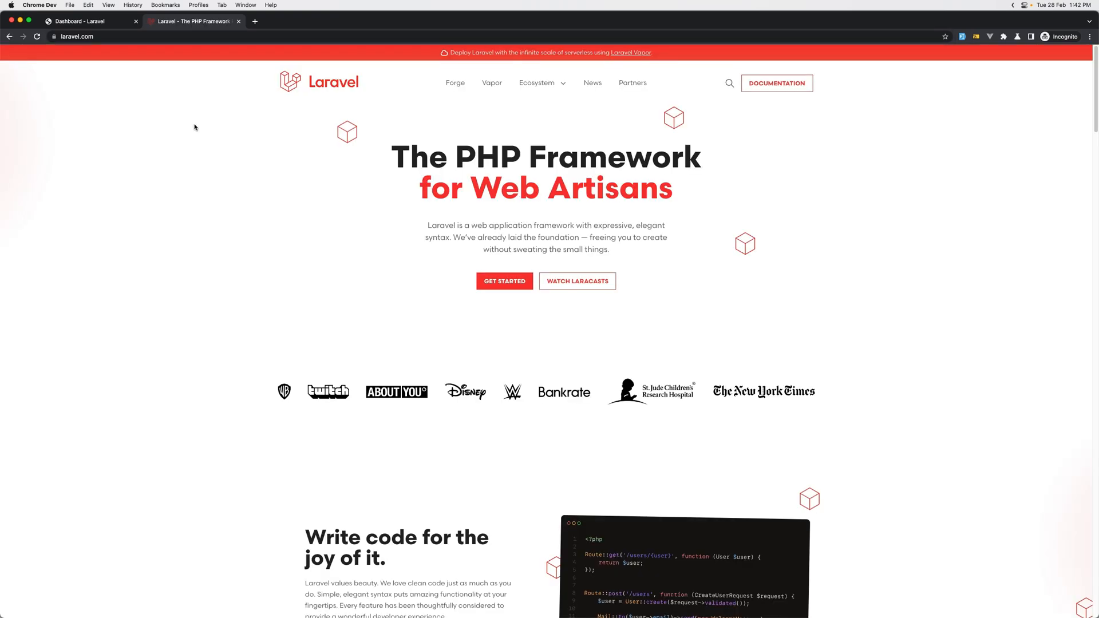
left_click(729, 83)
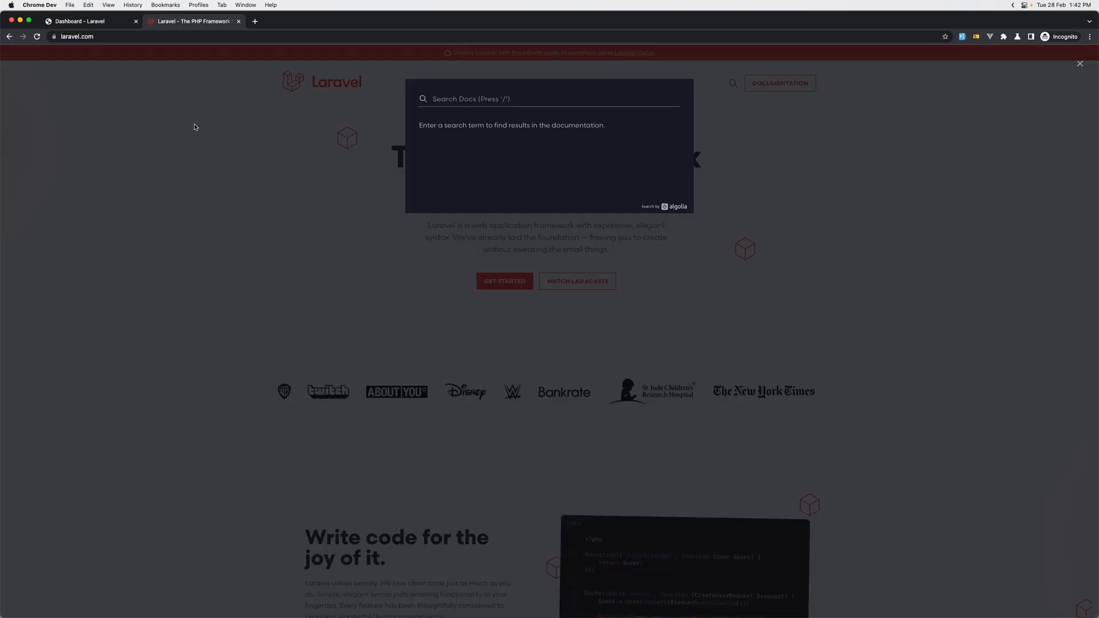
type("resour")
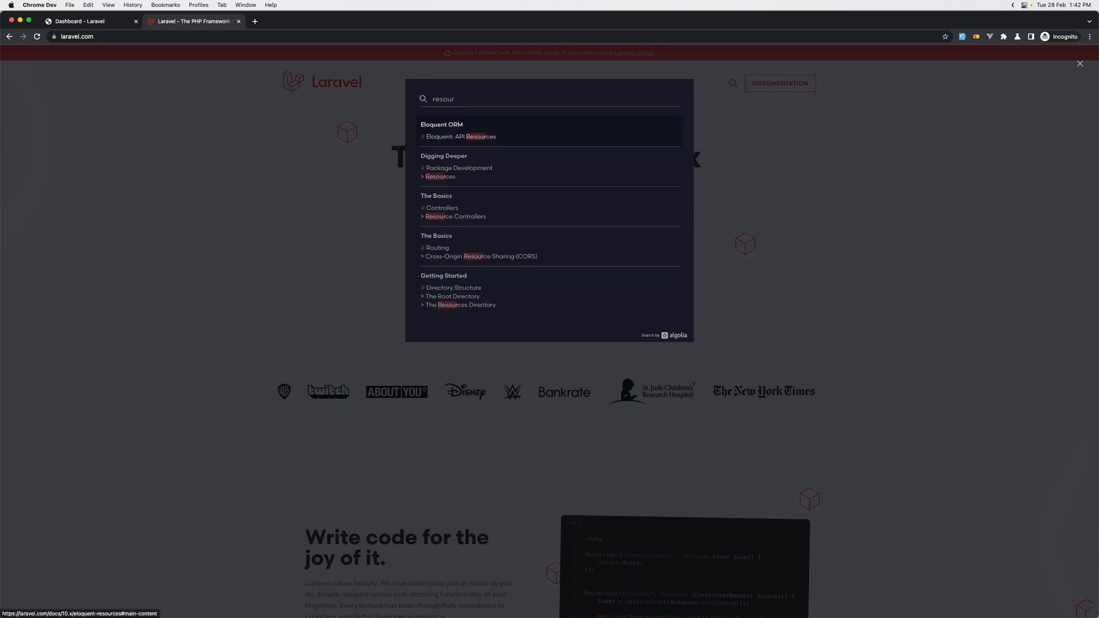
left_click(457, 136)
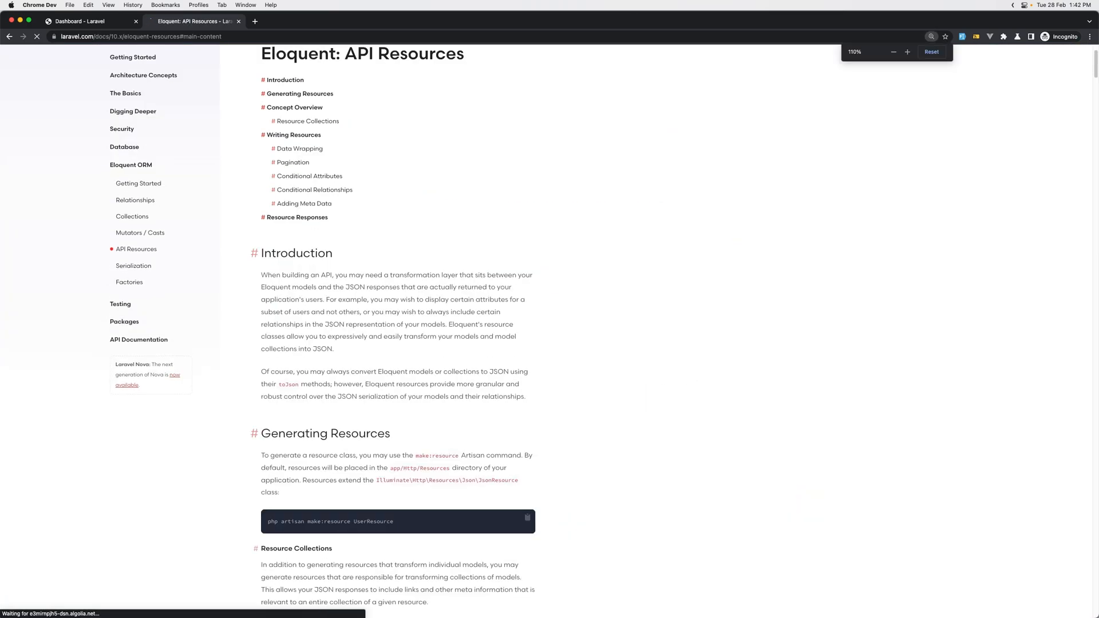
Jump to the Data Wrapping section showing JsonResource::withoutWrapping() in AppServiceProvider
left_click(907, 52)
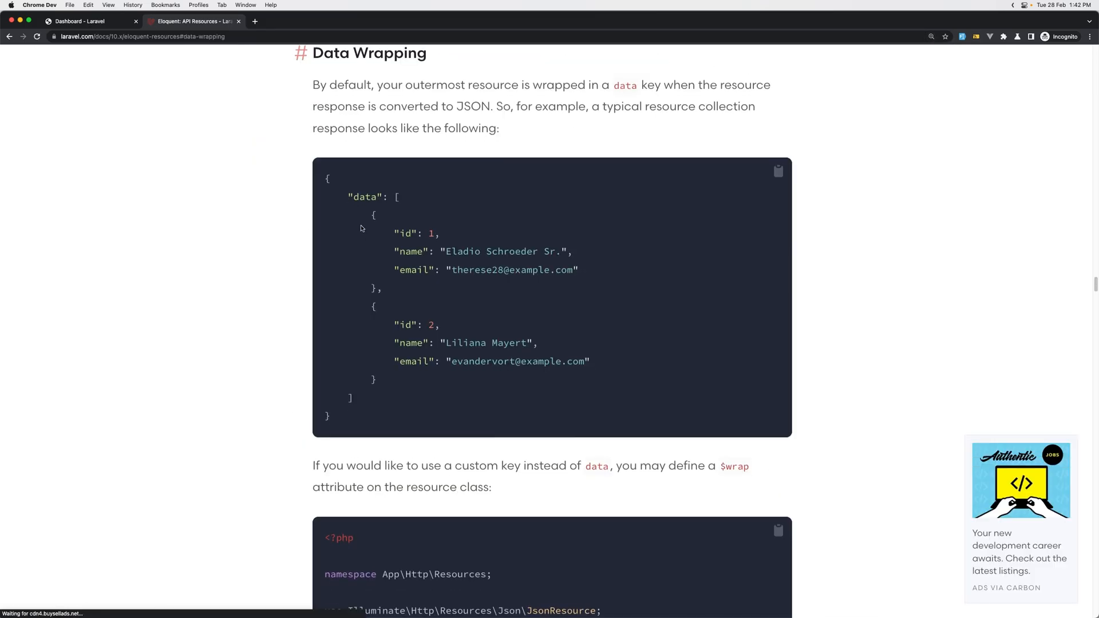
scroll("down", 3)
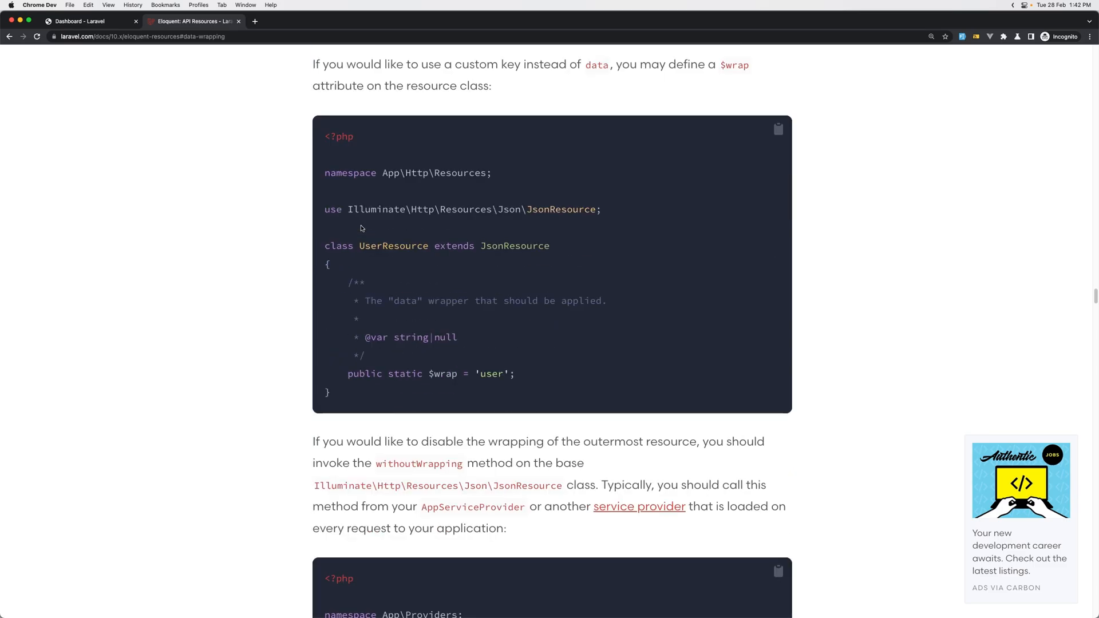
scroll("down", 3)
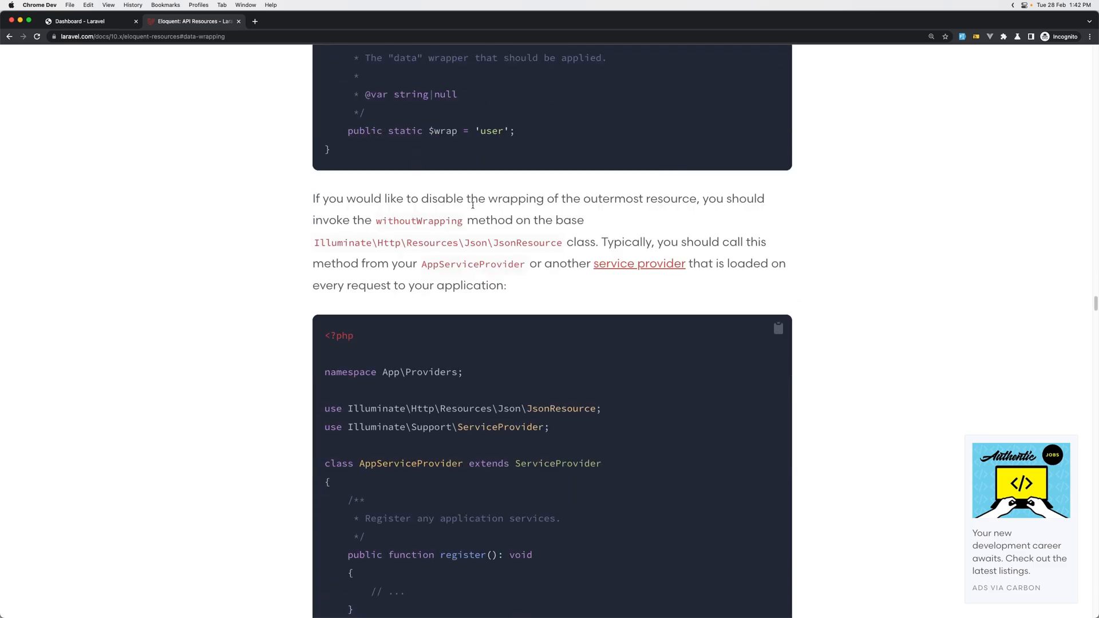
scroll("down", 3)
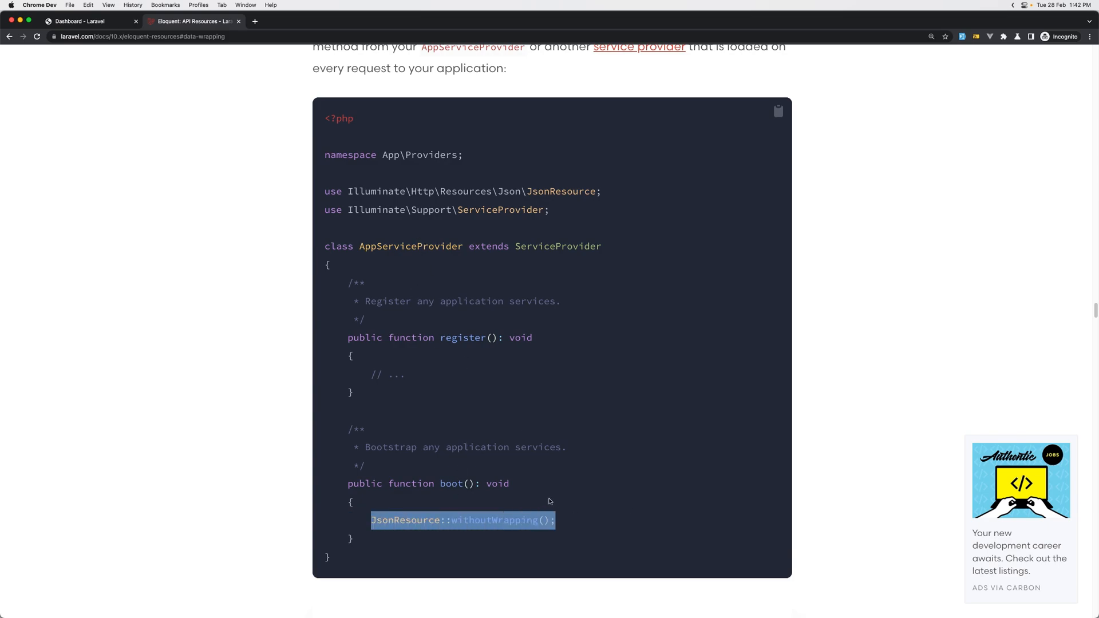
mouse_move(413, 259)
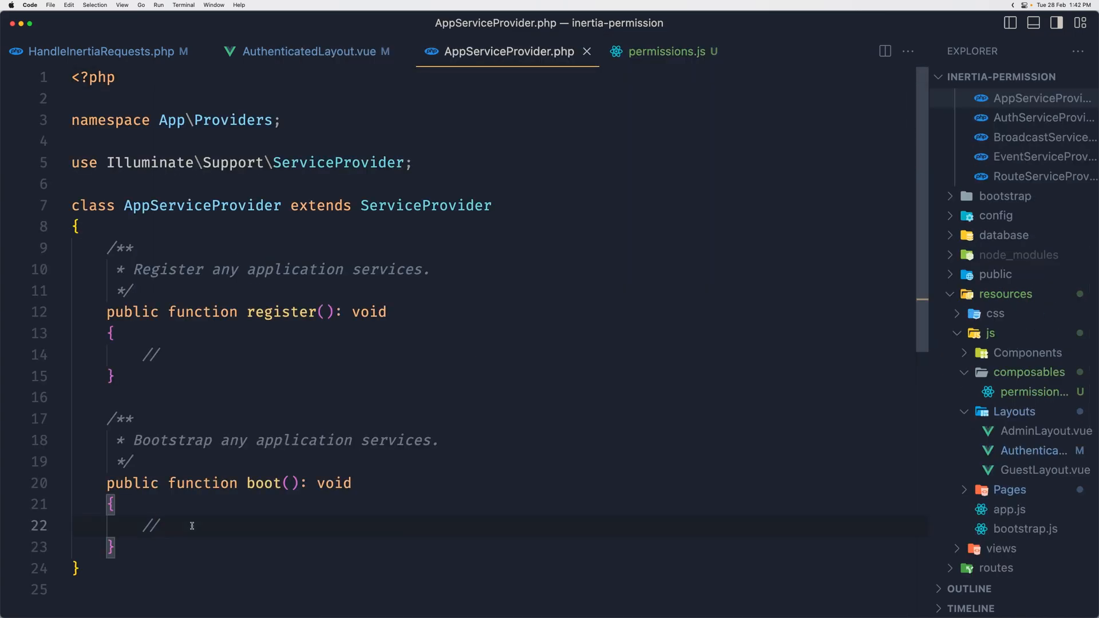
Add JsonResource::withoutWrapping(); to boot() and import the JsonResource class
type("JsonResource::withoutWrapping();")
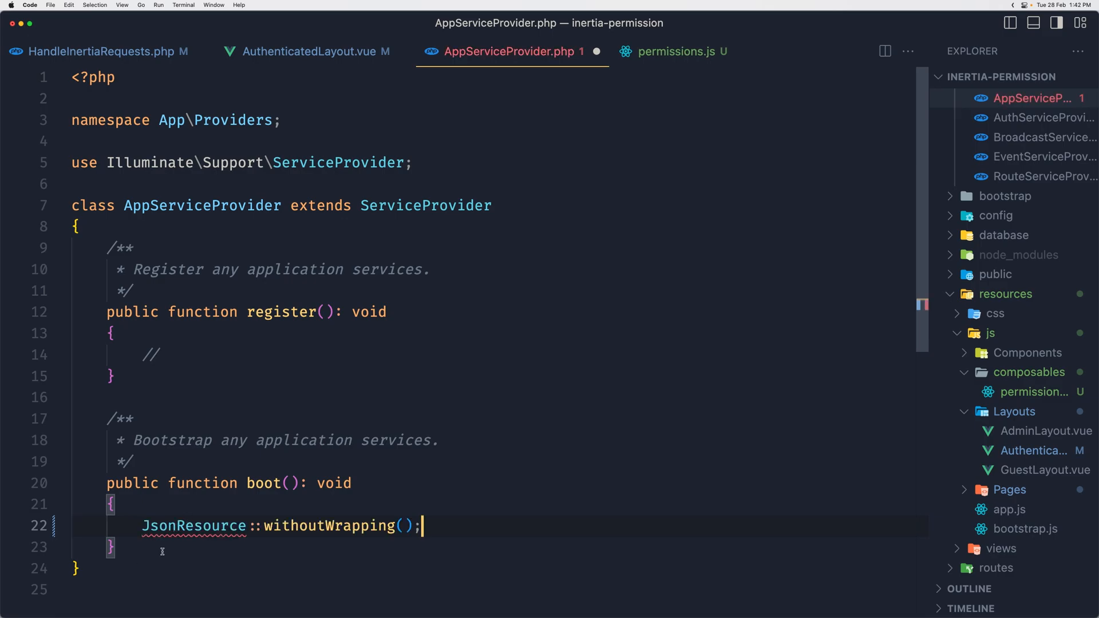
double_click(192, 525)
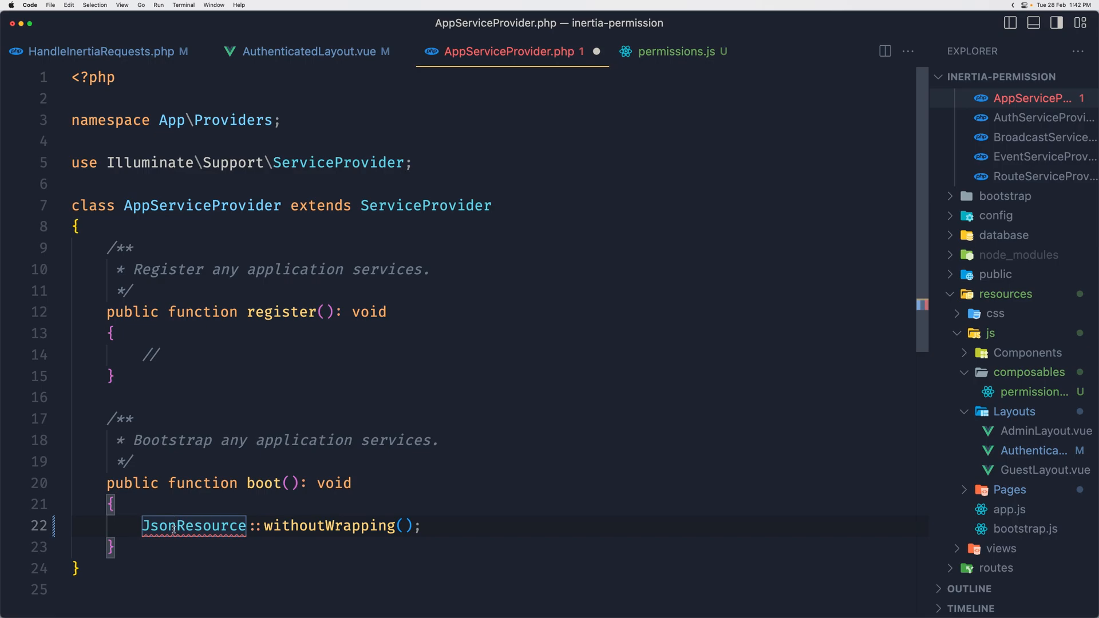
right_click(194, 525)
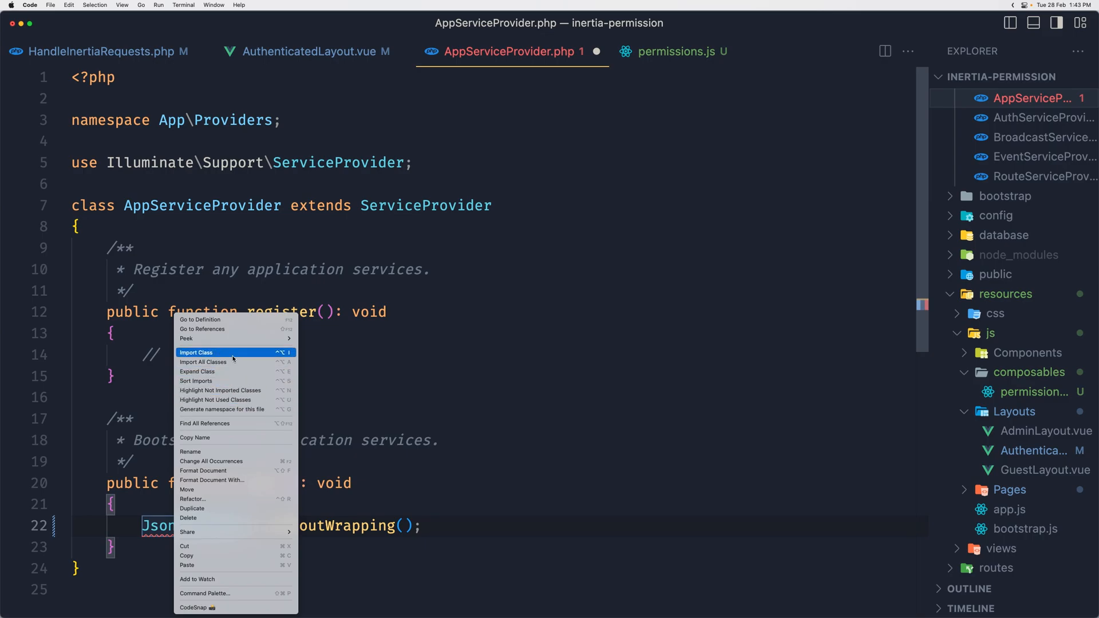
left_click(195, 353)
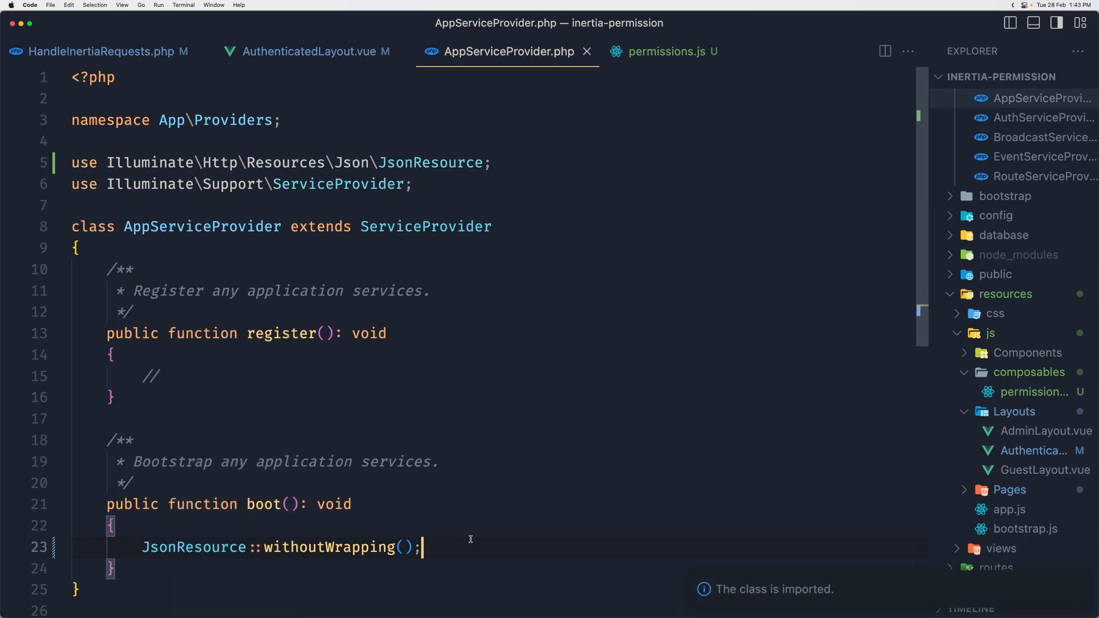
Close the AppServiceProvider and AuthenticatedLayout files
left_click(311, 52)
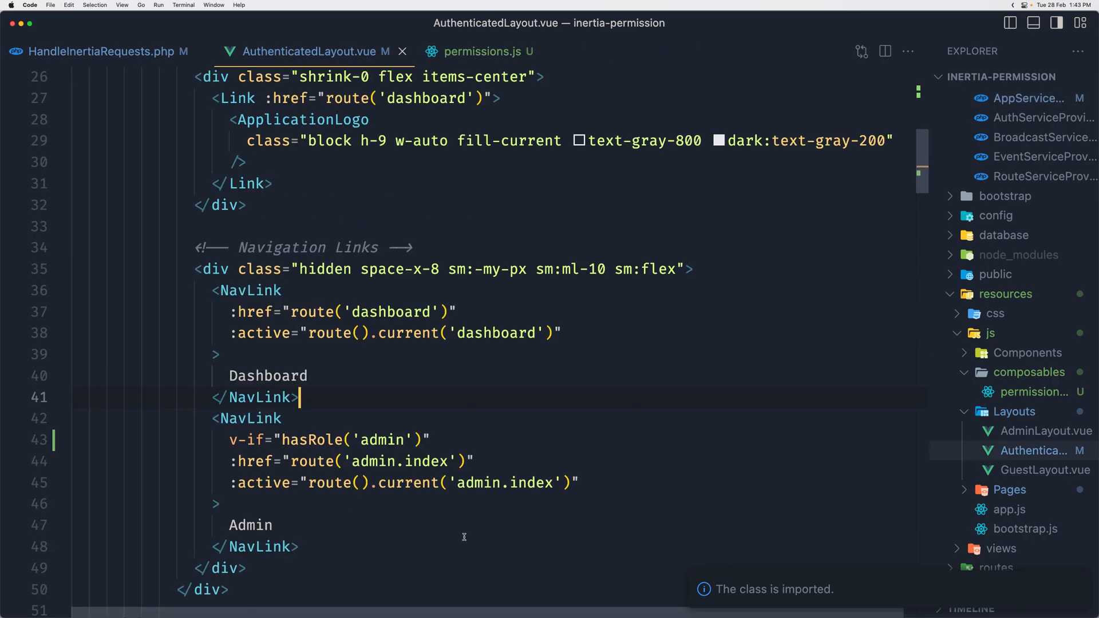
mouse_move(417, 421)
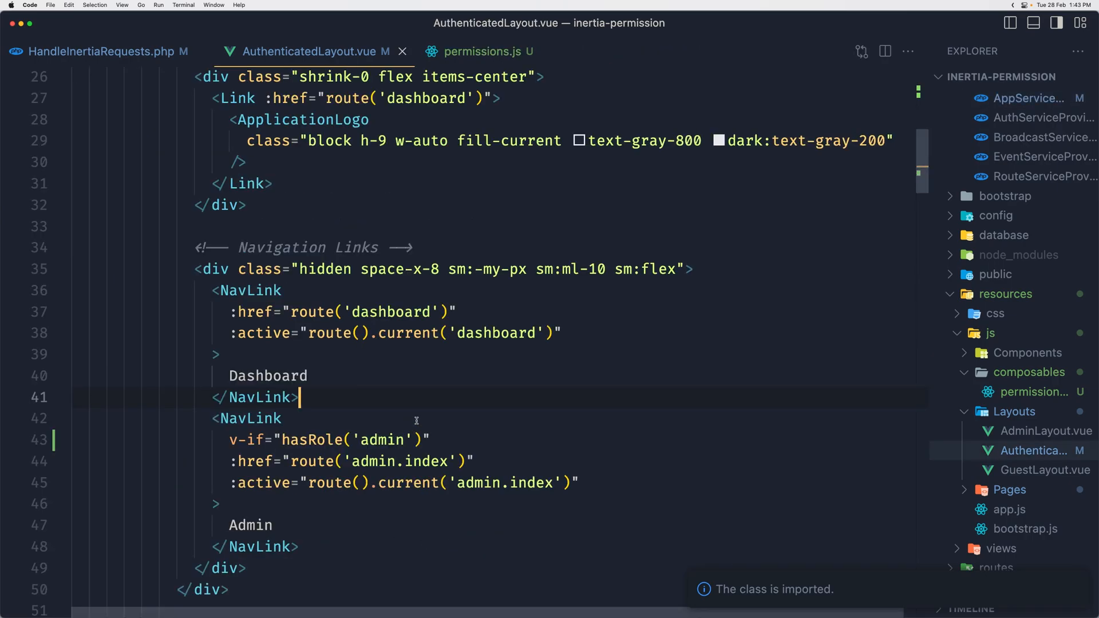
left_click(478, 52)
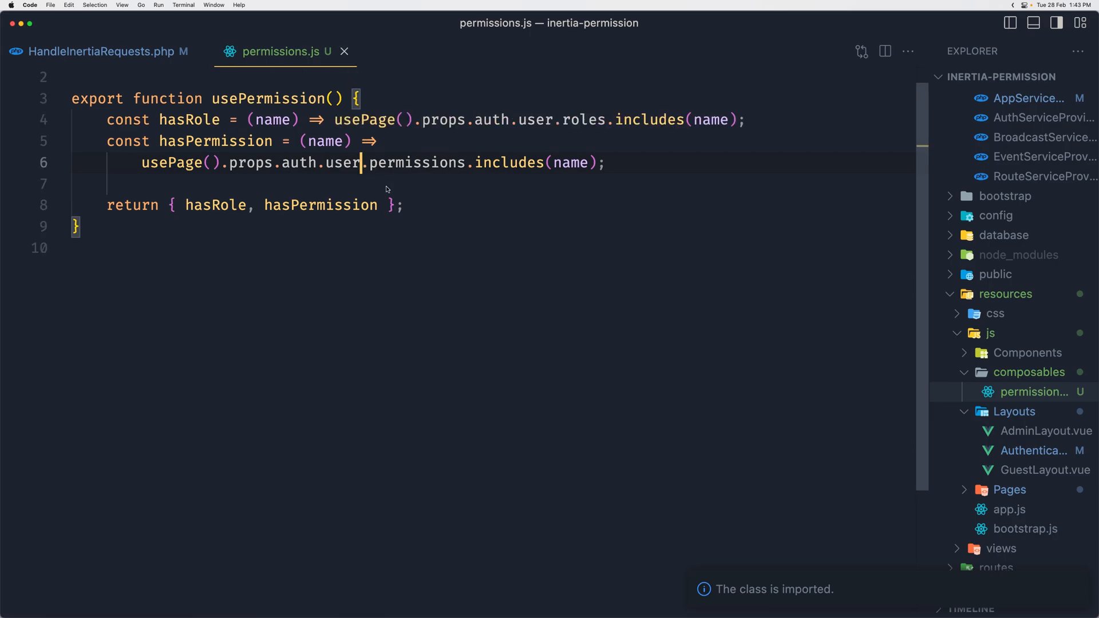
On the Dashboard in Chrome, expand initialPage props to show auth.user's id, name, email, permissions and roles unwrapped
left_click(98, 51)
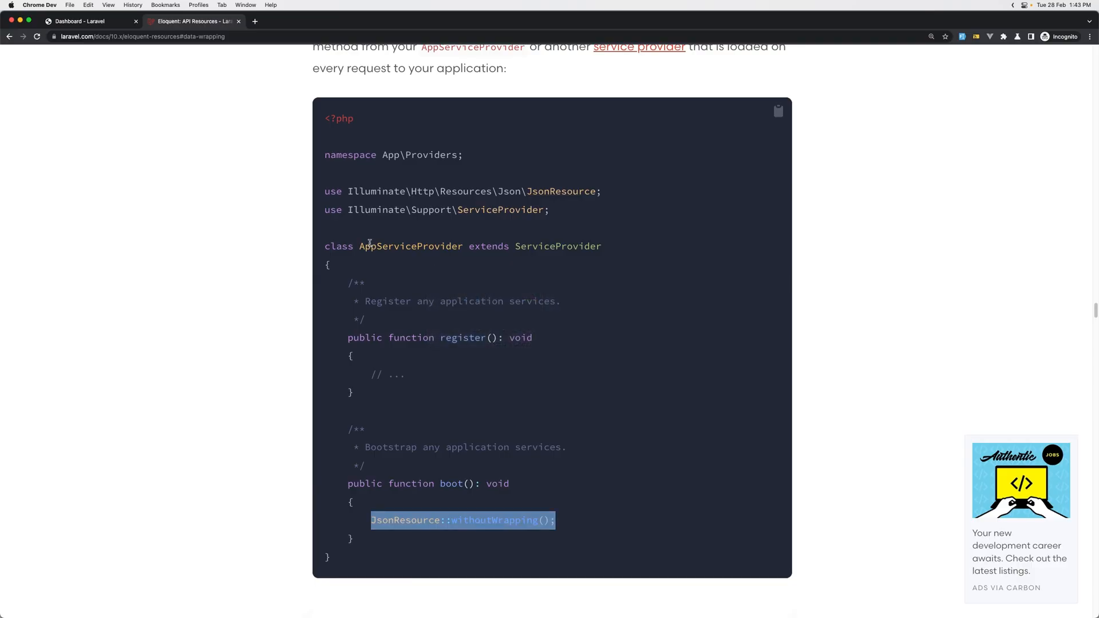
left_click(86, 22)
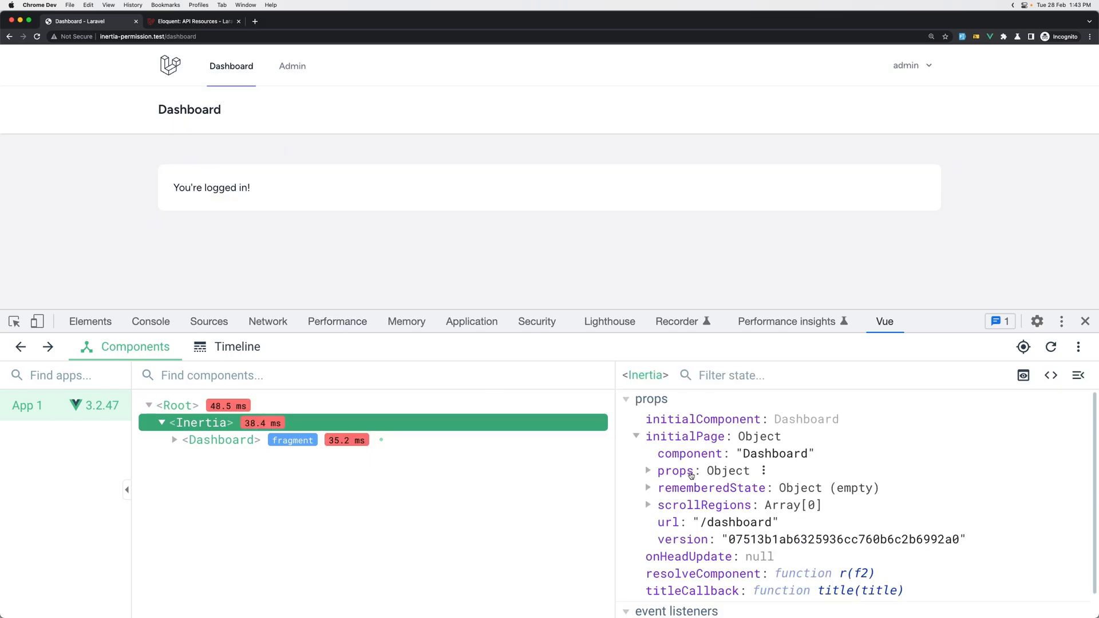
left_click(647, 470)
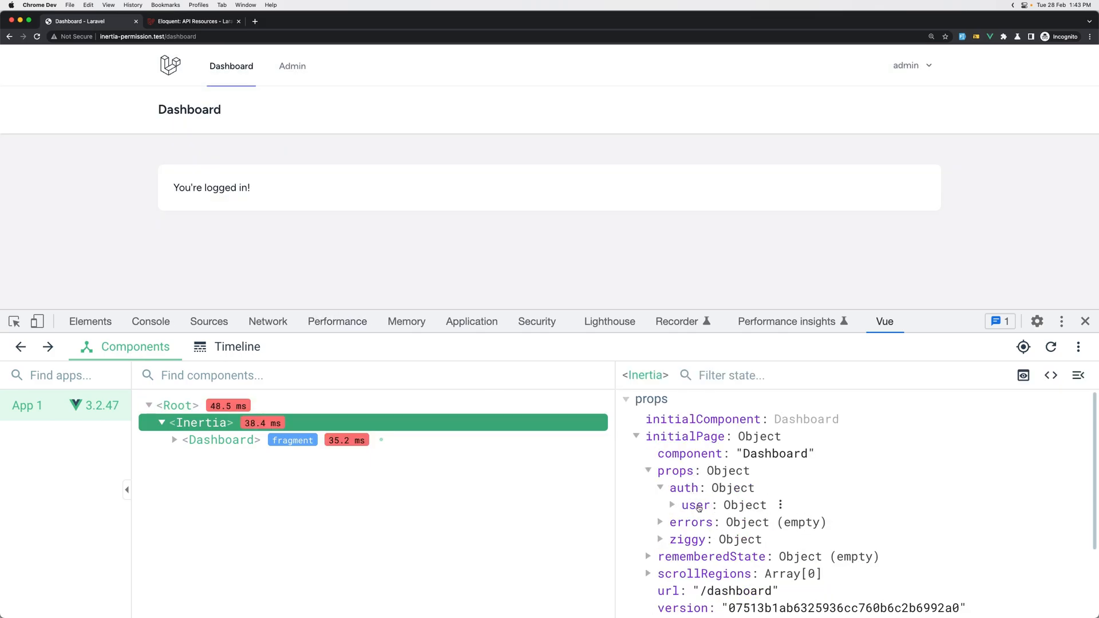
left_click(672, 505)
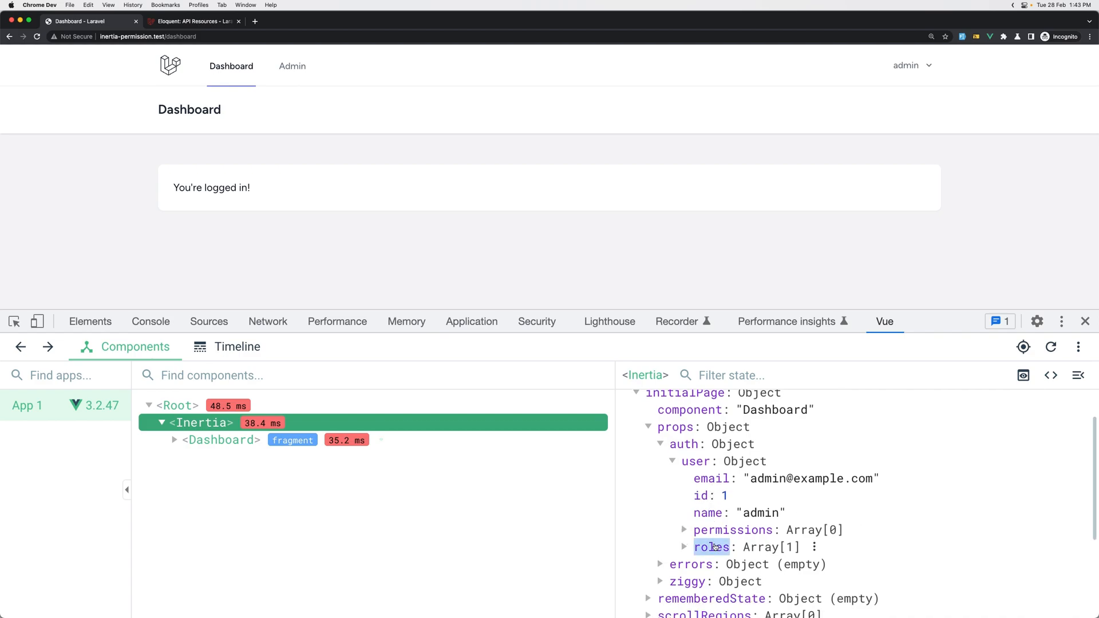
left_click(911, 65)
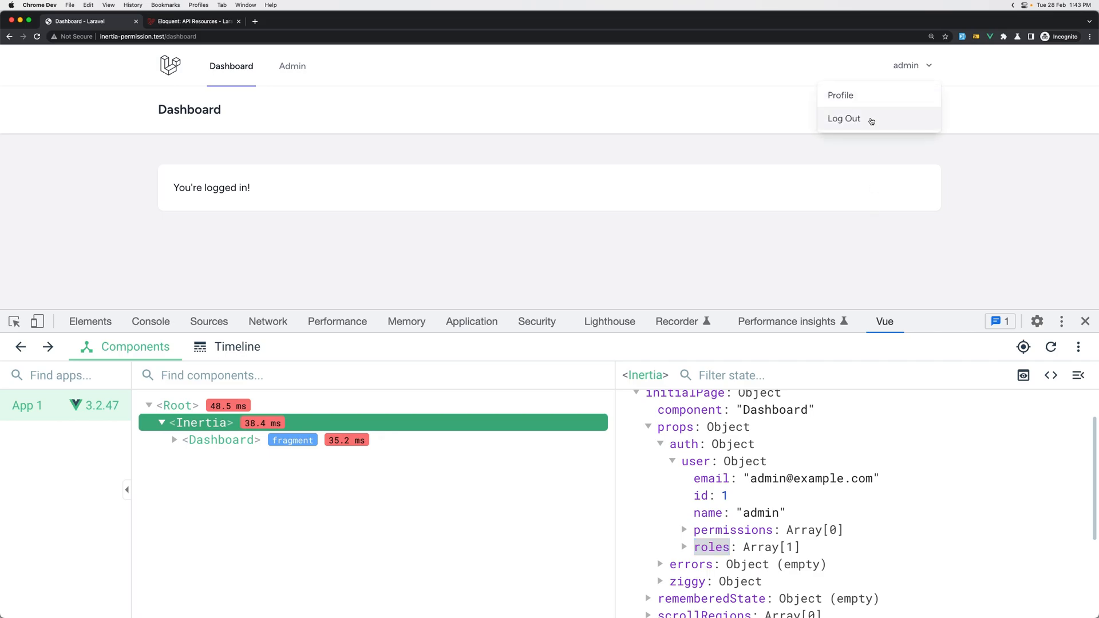
left_click(844, 118)
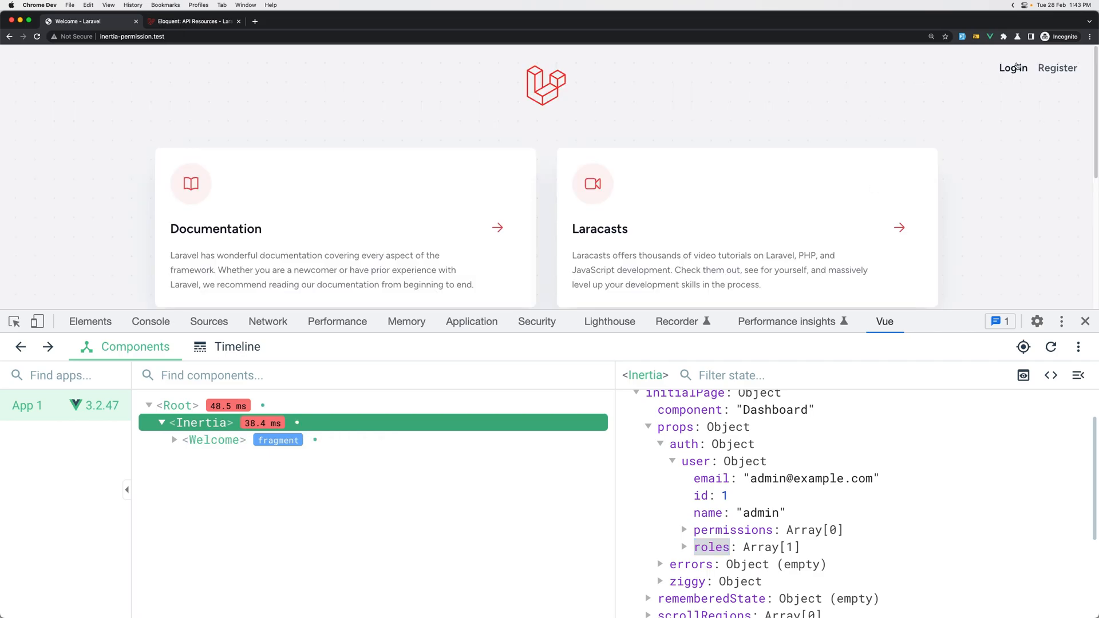
mouse_move(987, 56)
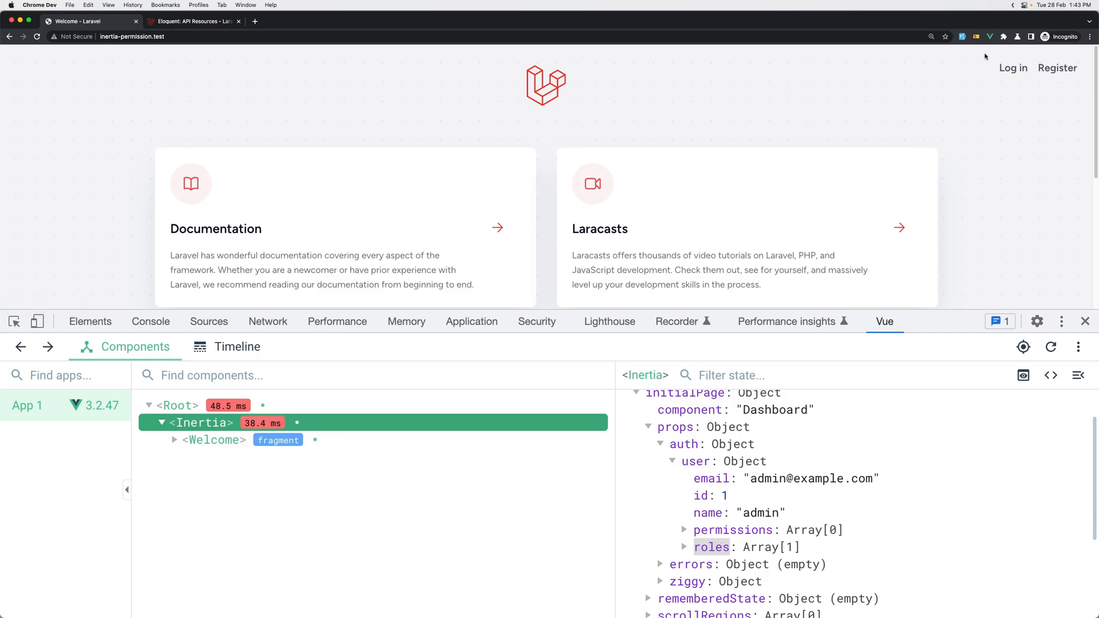
left_click(1058, 67)
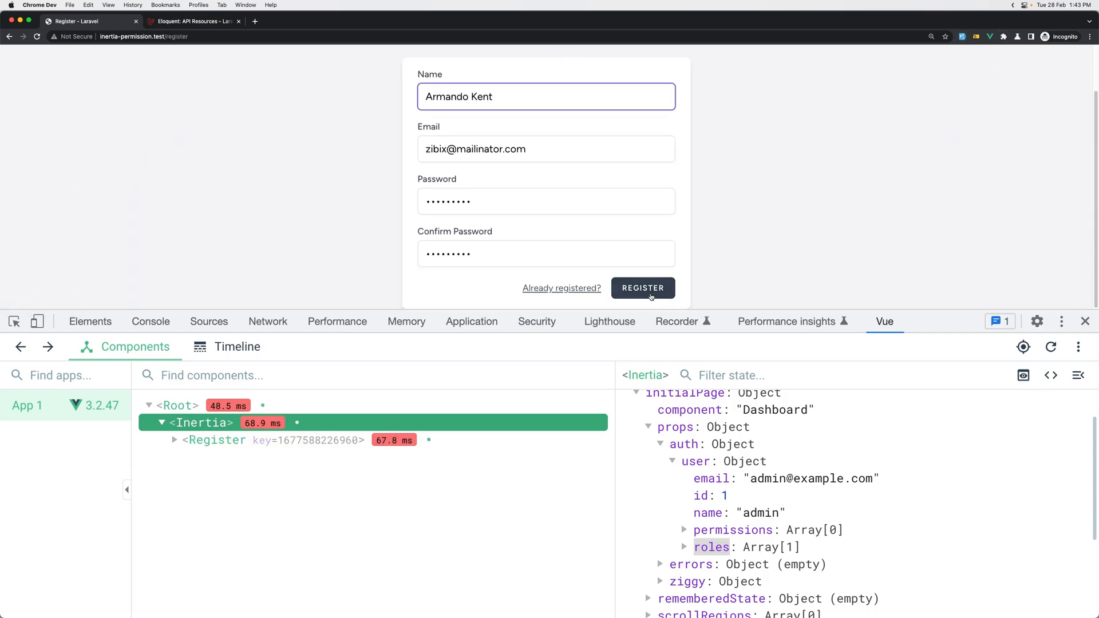
left_click(643, 288)
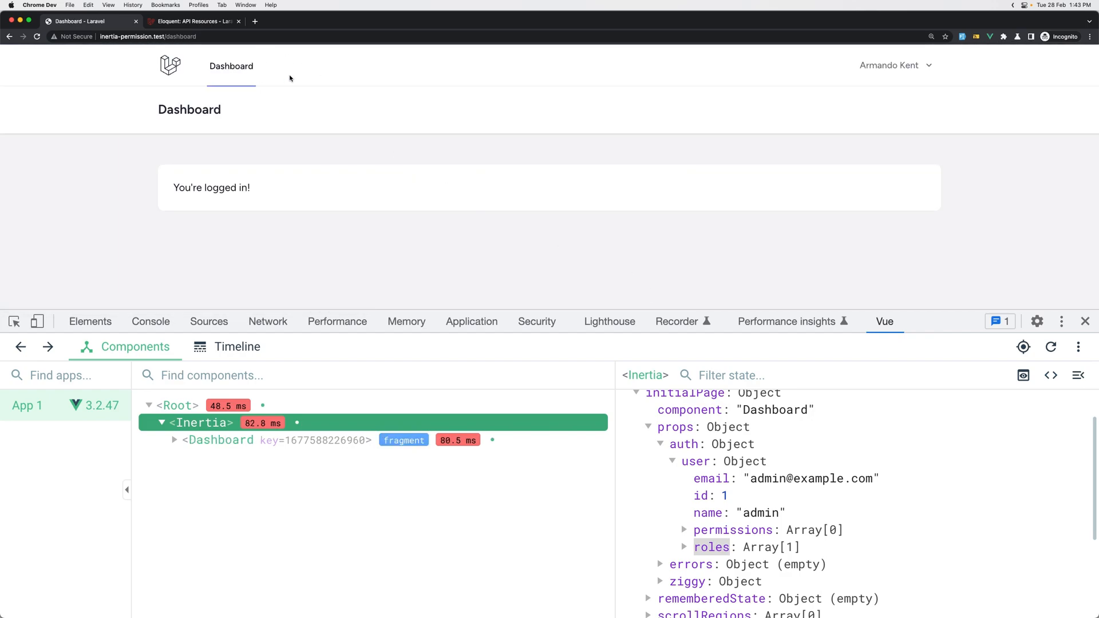
mouse_move(275, 71)
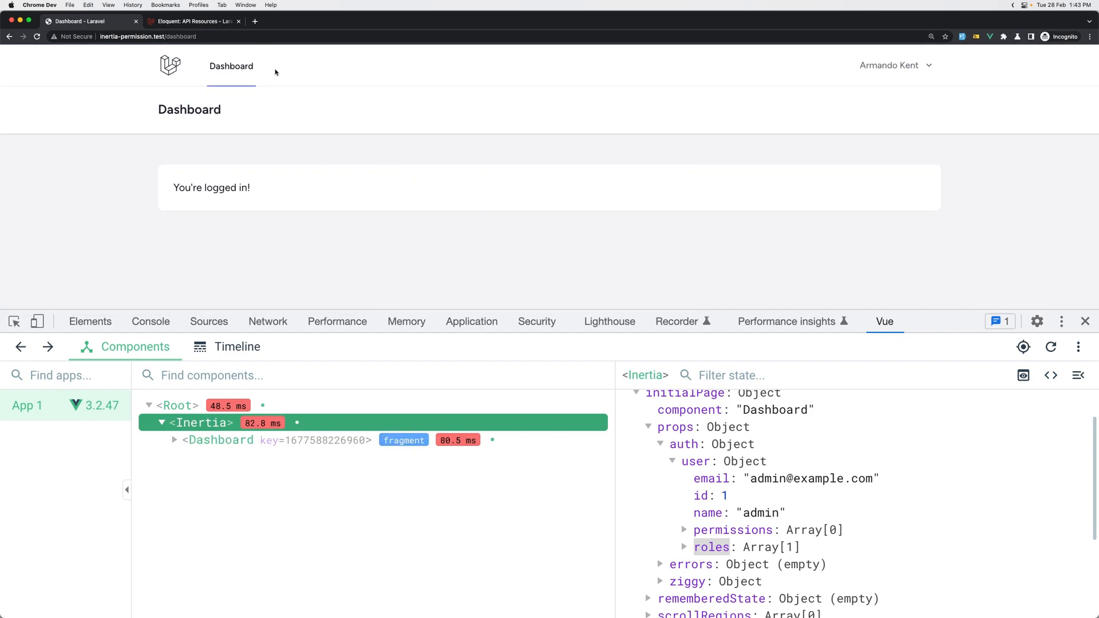
mouse_move(1071, 330)
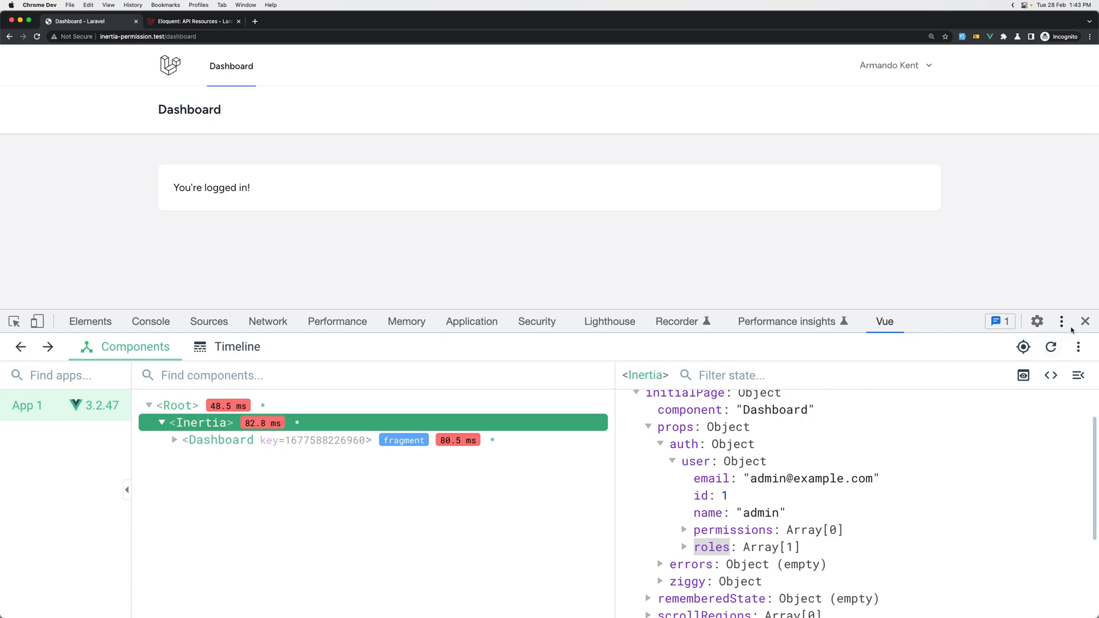
left_click(1085, 320)
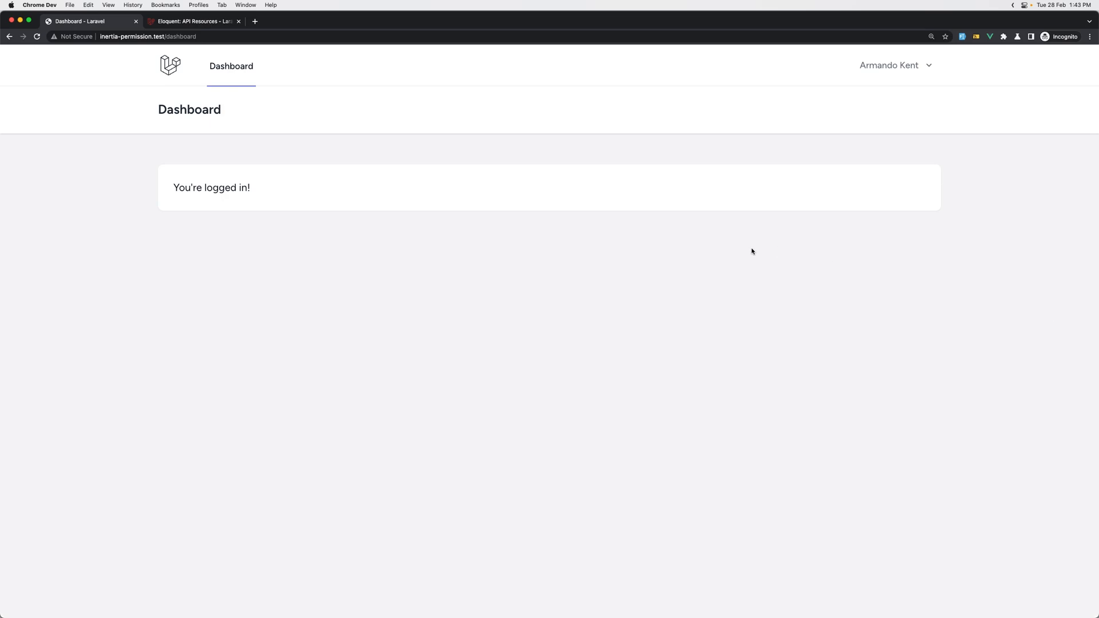
mouse_move(728, 271)
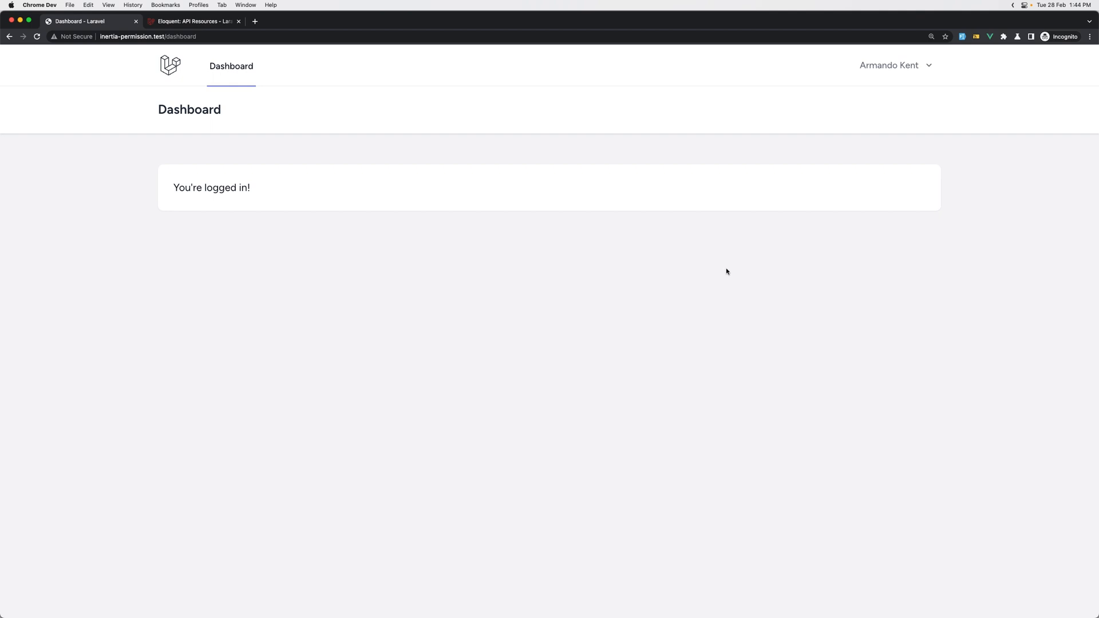
mouse_move(520, 268)
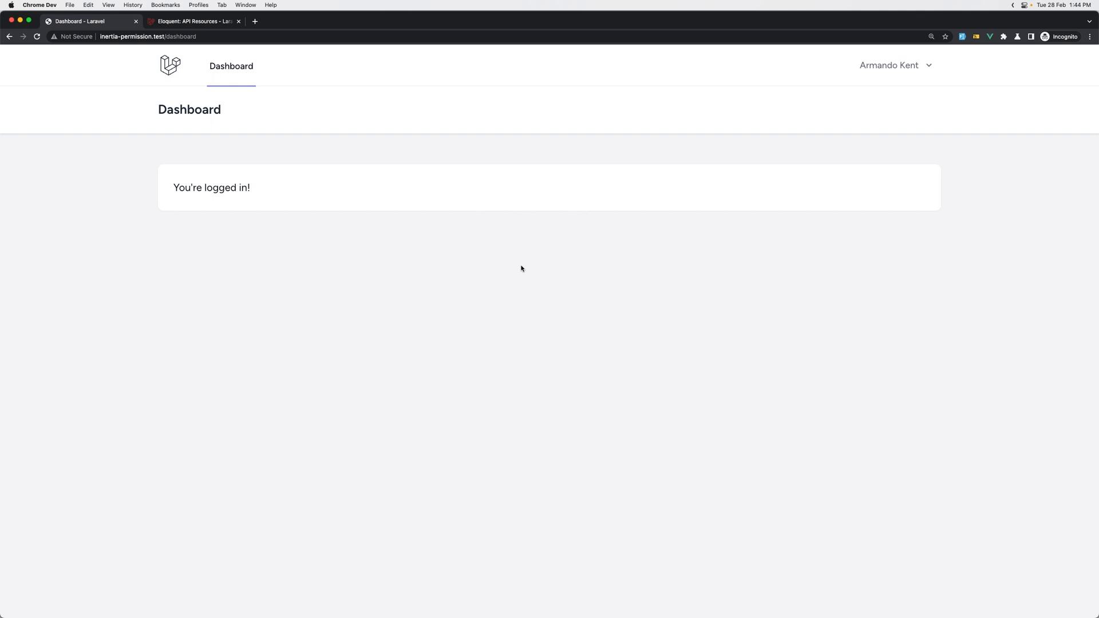
mouse_move(488, 245)
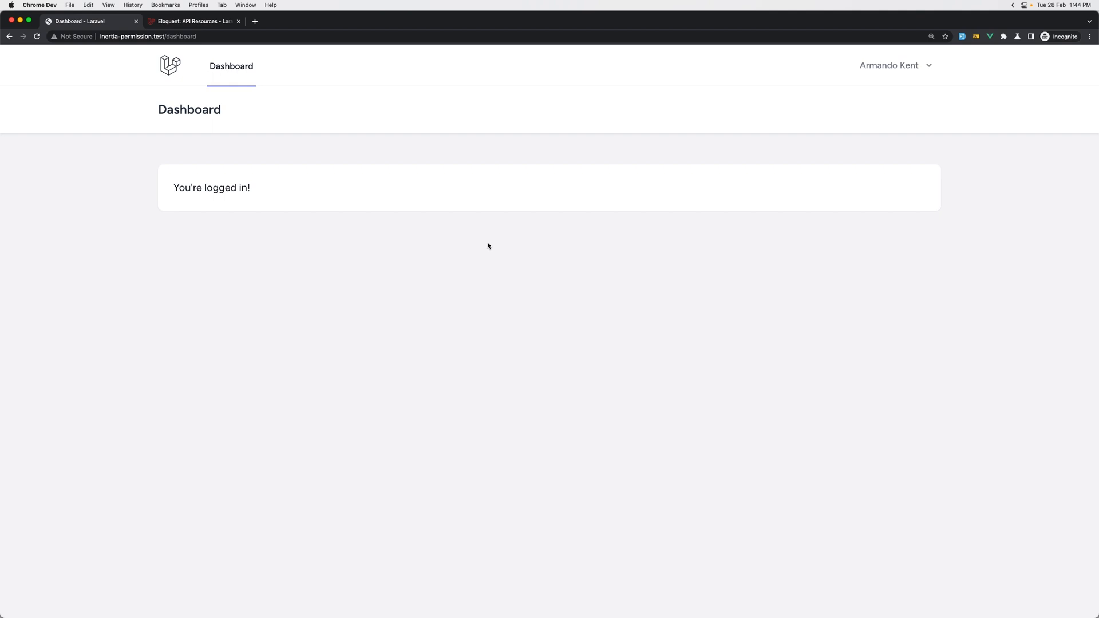
mouse_move(446, 225)
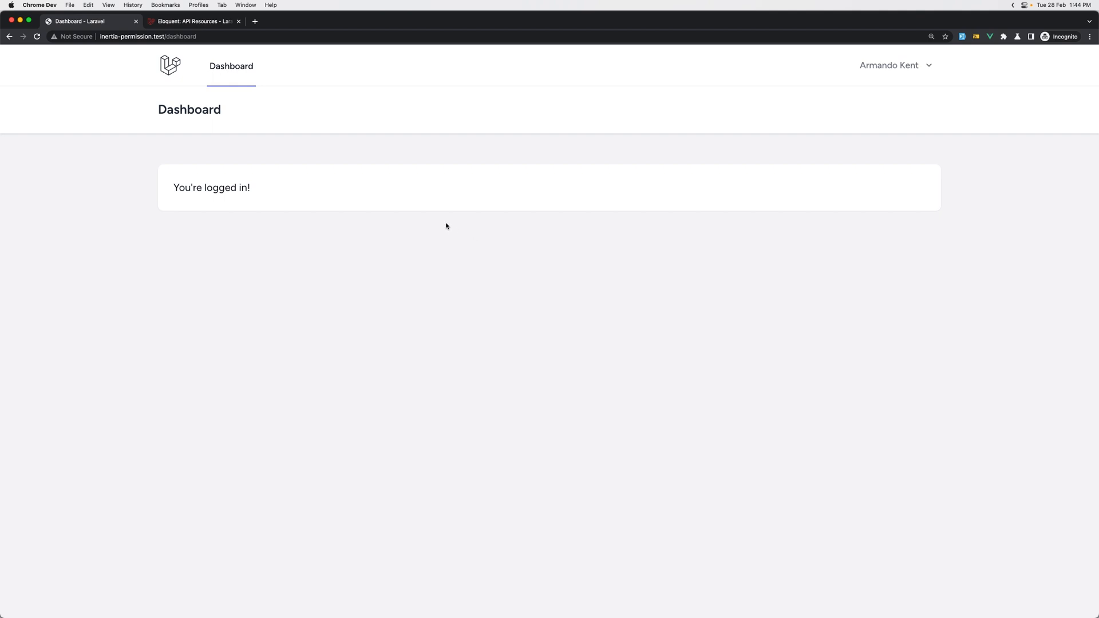